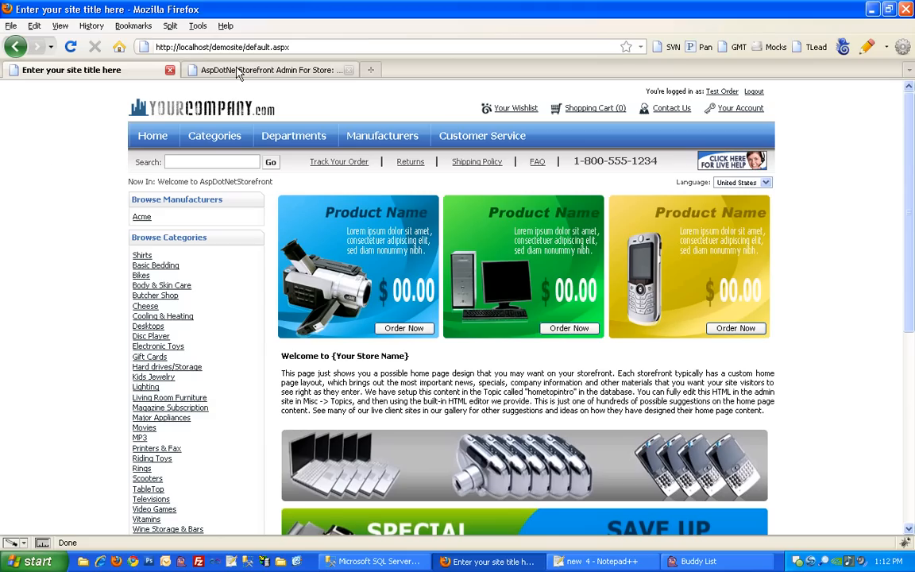
Step: In the admin tab, open Organization > Manage Categories to show the category tree
click(270, 70)
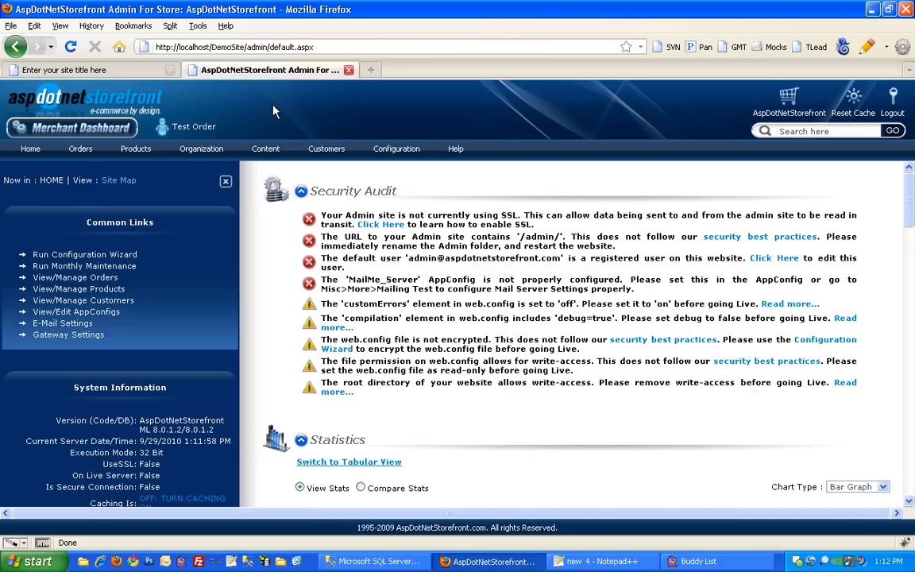
click(201, 148)
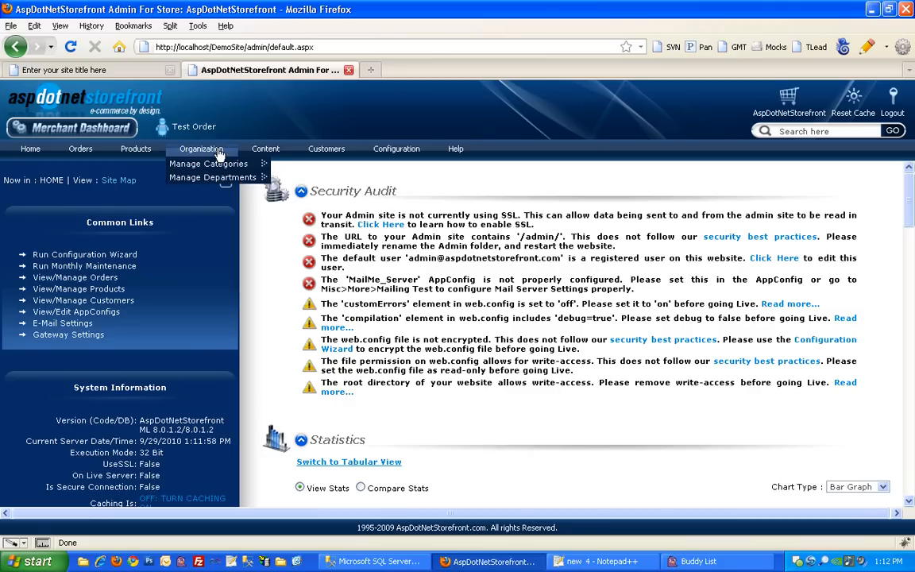
click(208, 164)
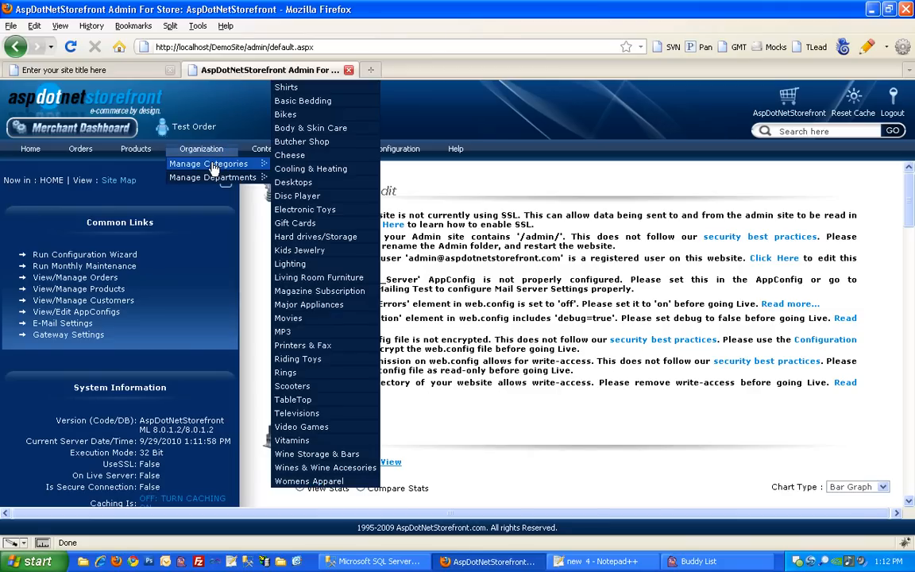
click(208, 163)
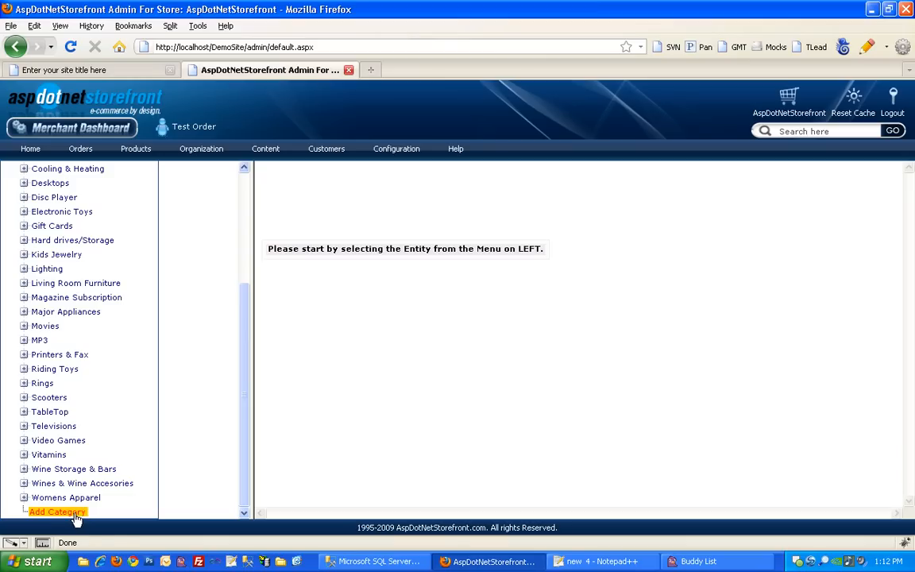
Step: Add a root-level category named 'New Category'
click(56, 512)
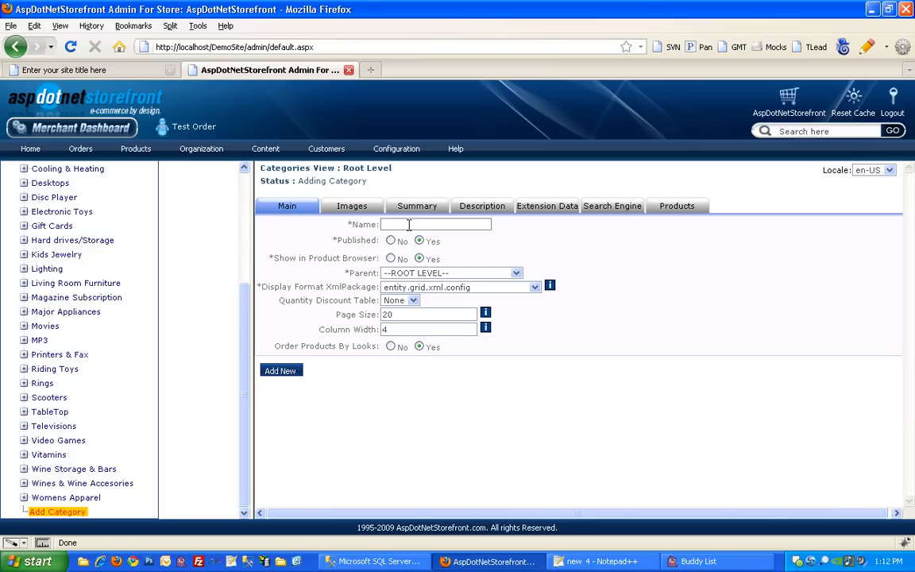
text(New)
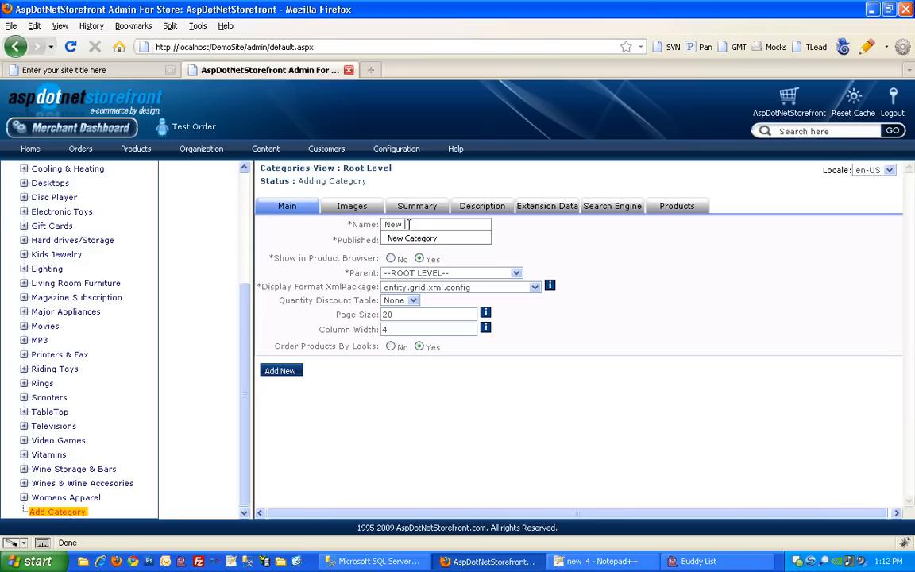
text(Category)
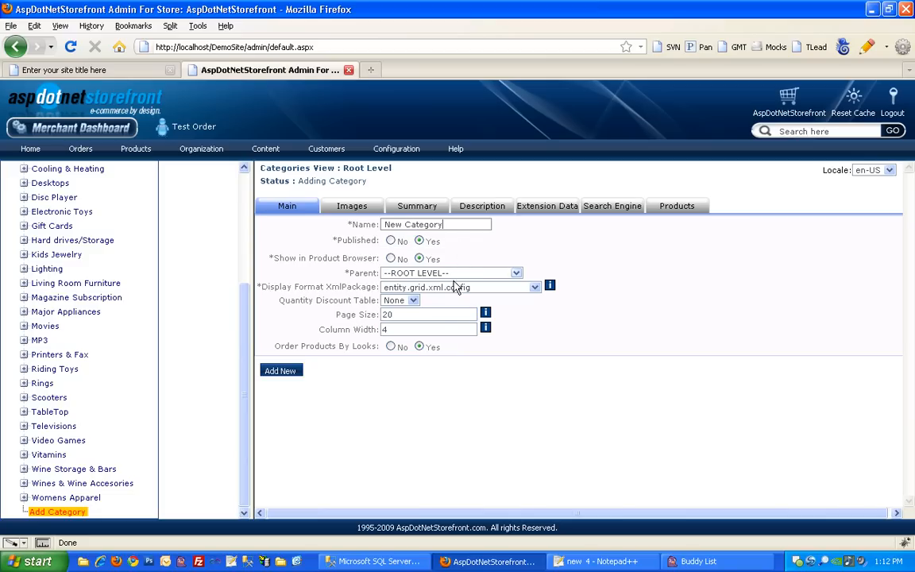
click(281, 370)
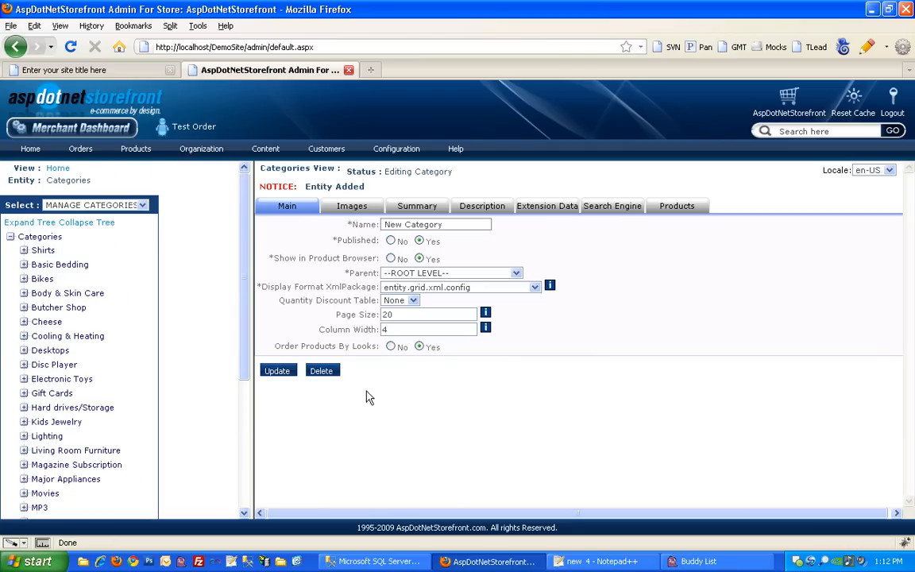
mouse_move(114, 71)
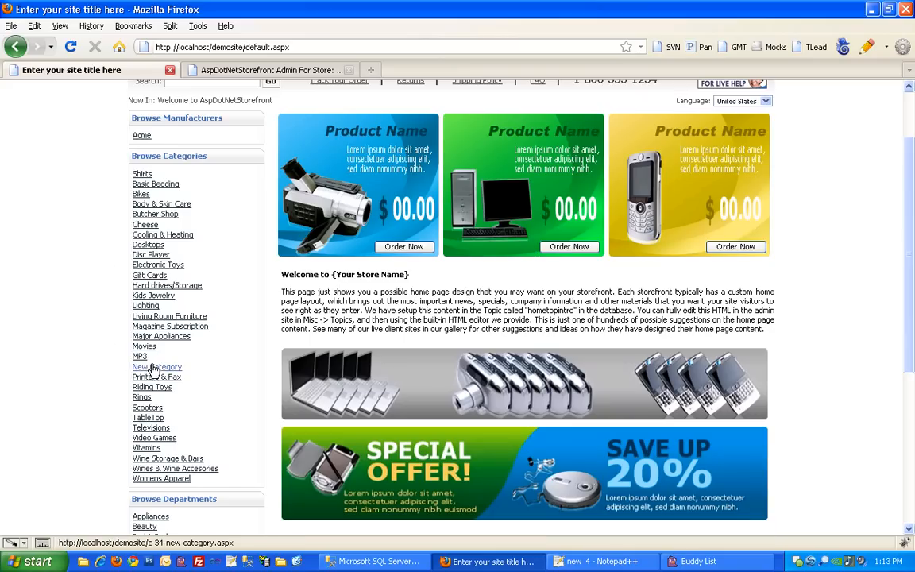
Step: Open 'New Category' from Browse Categories on the storefront
click(157, 367)
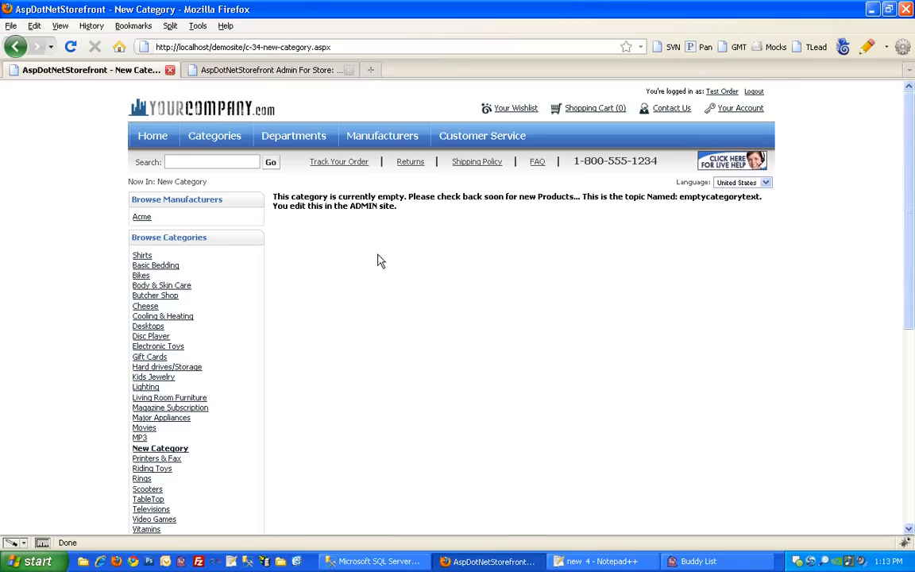
mouse_move(402, 273)
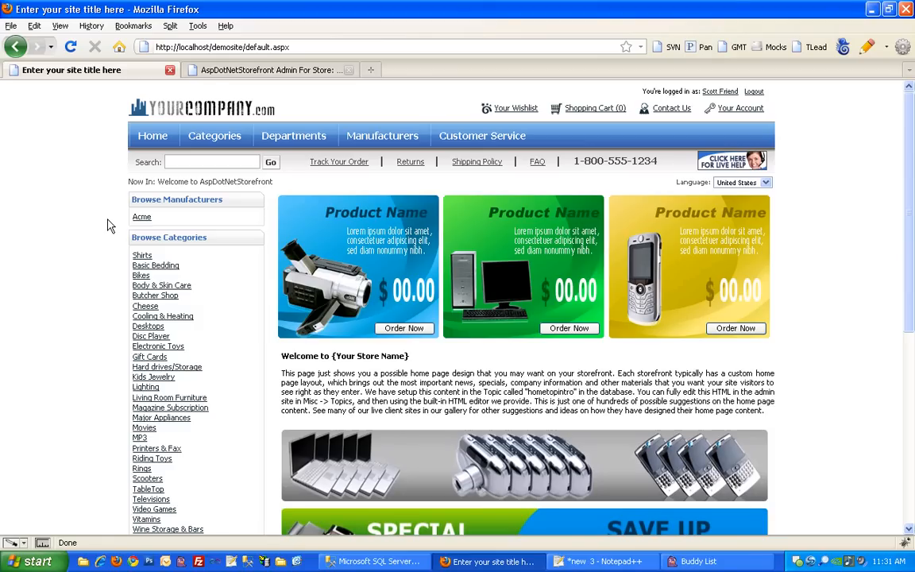
mouse_move(270, 77)
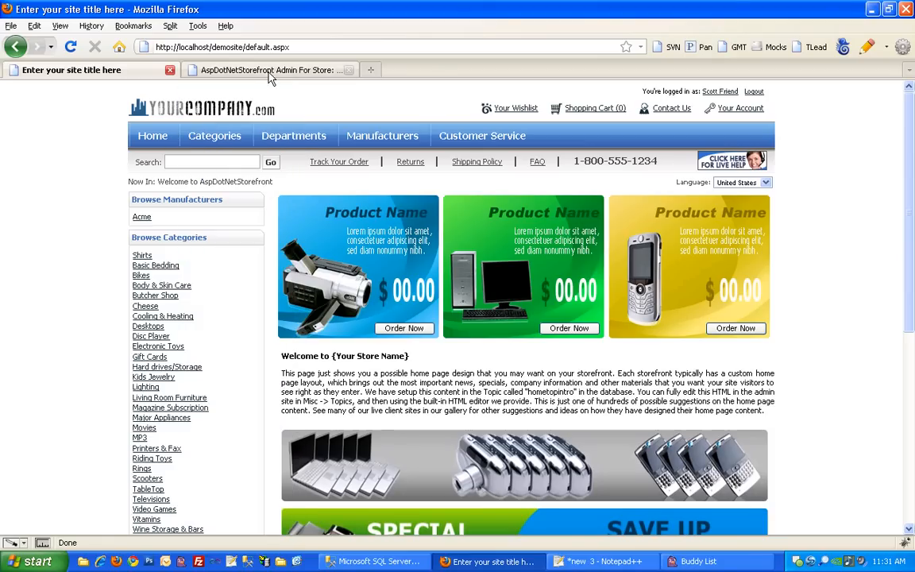
Step: In the admin category manager, expand Shirts > Products and start a new product
click(270, 69)
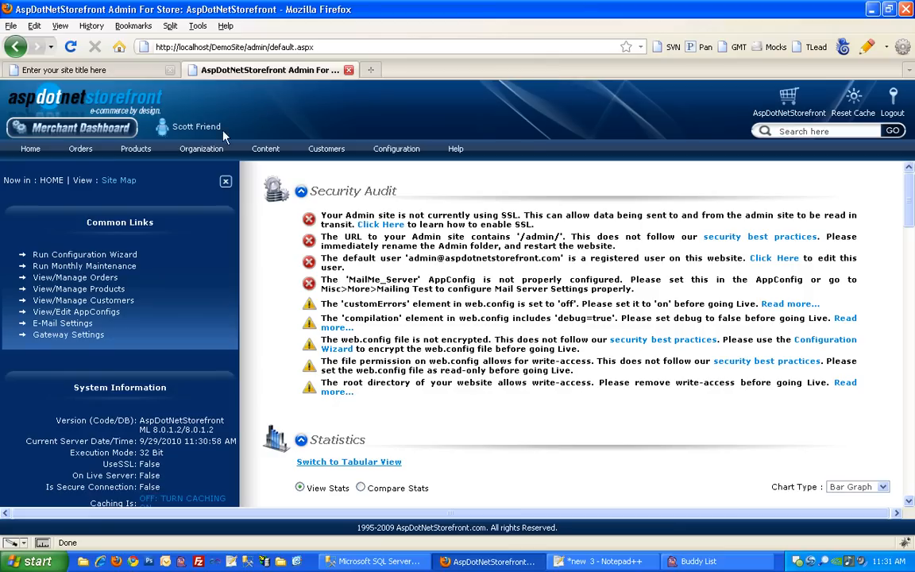
click(201, 148)
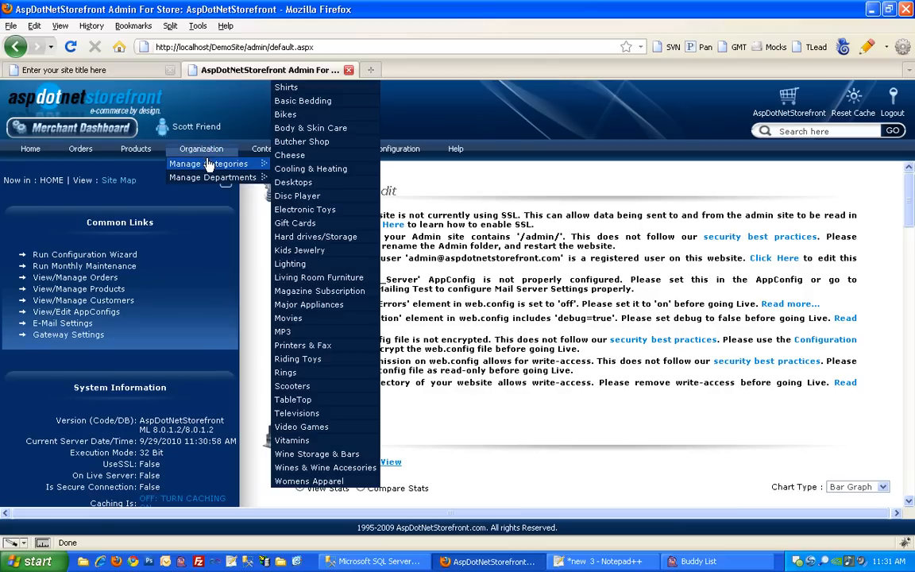
click(208, 163)
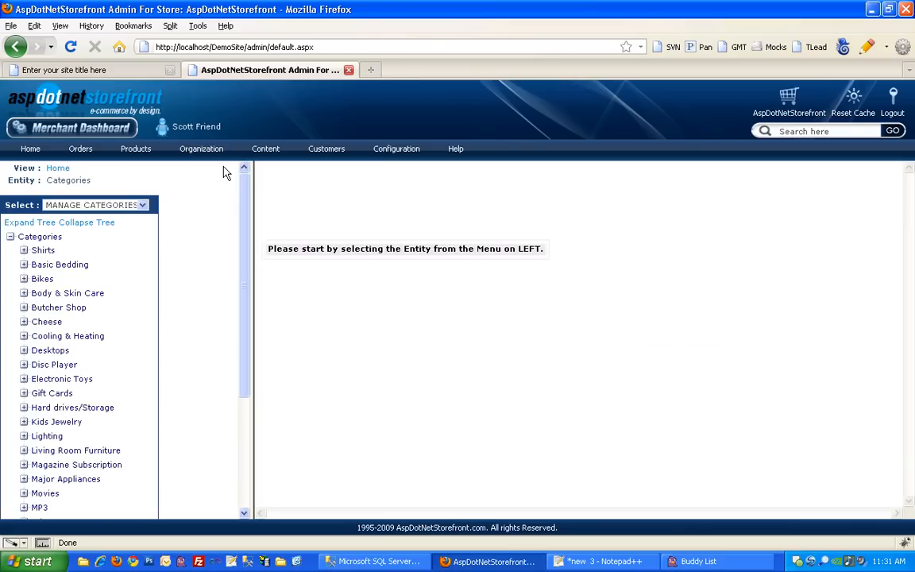
mouse_move(179, 250)
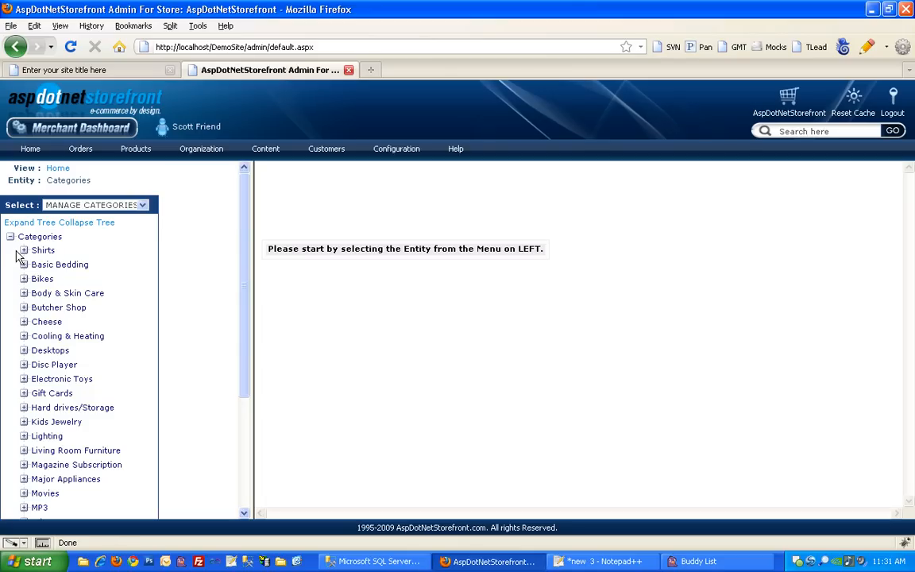
click(24, 250)
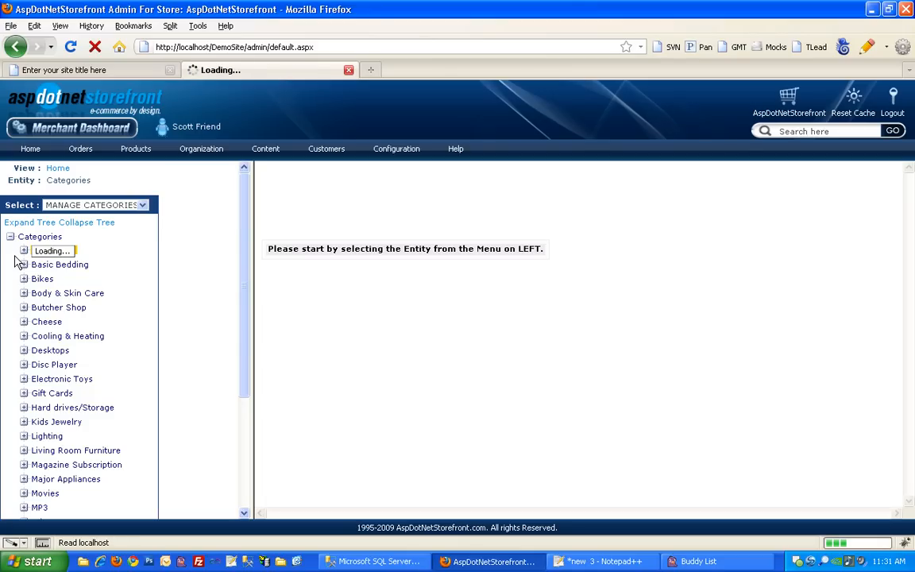
click(43, 250)
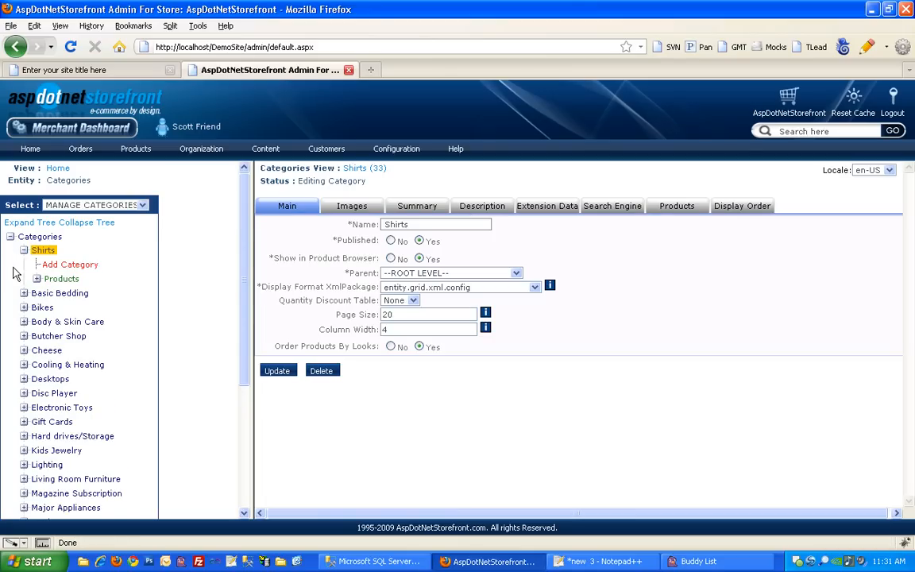
click(37, 278)
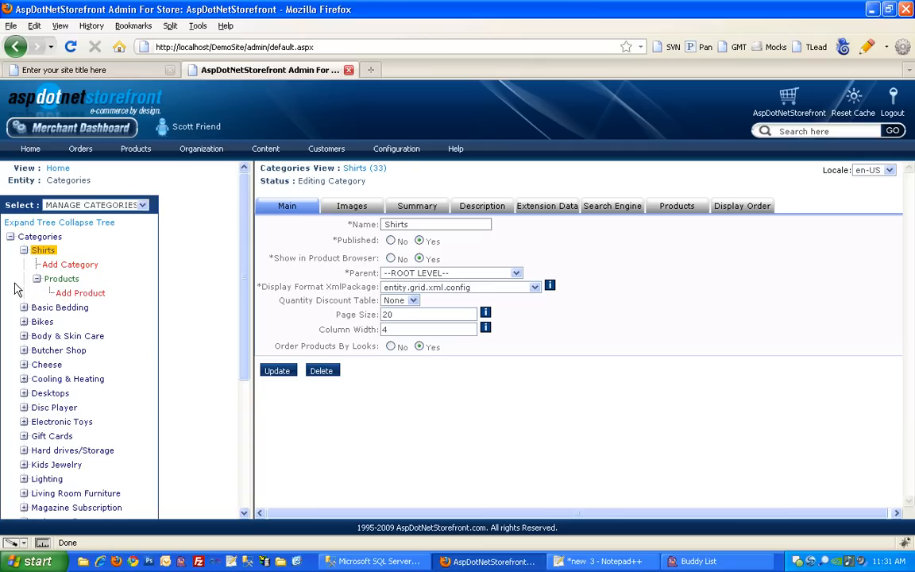
click(80, 293)
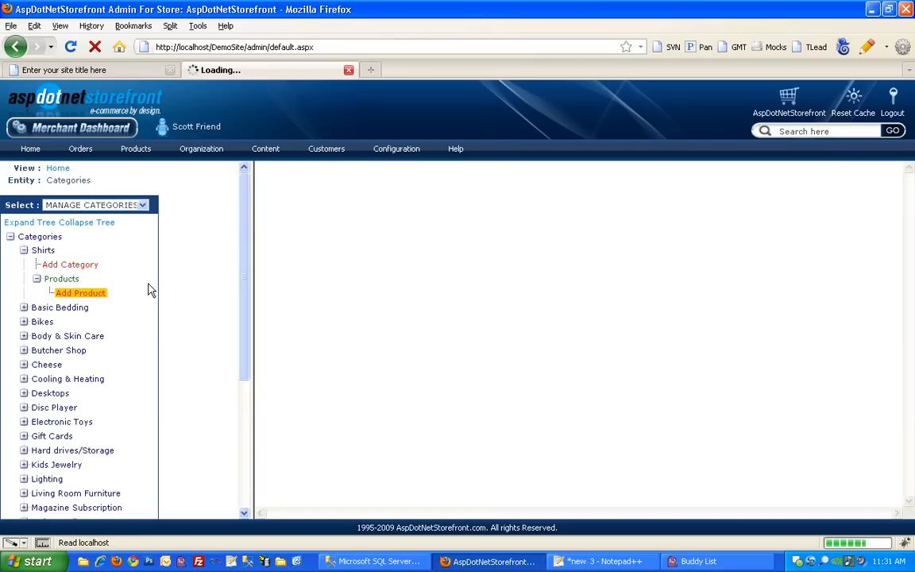
Step: Name the product 'Product 1', a Generic Product by Acme using simpleproduct.xml.config
click(81, 292)
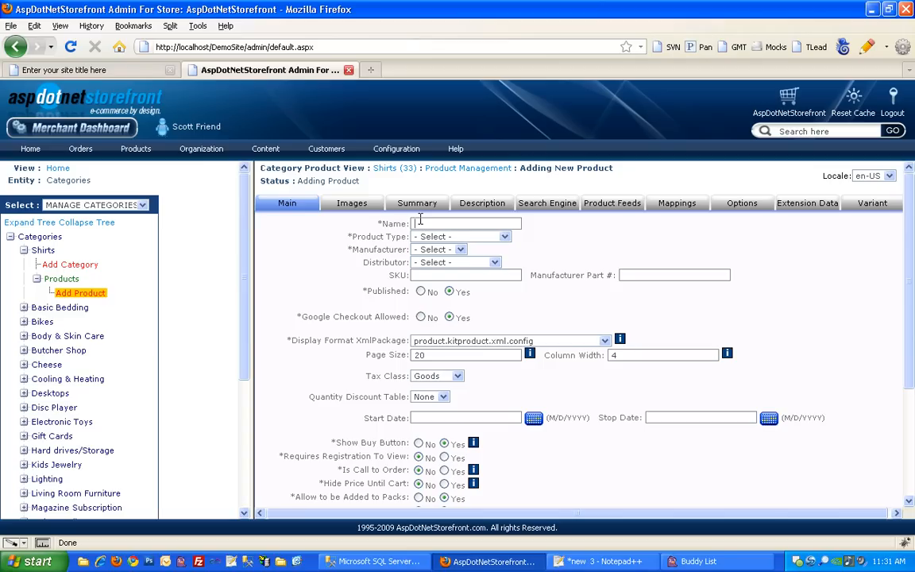
text(Product 1)
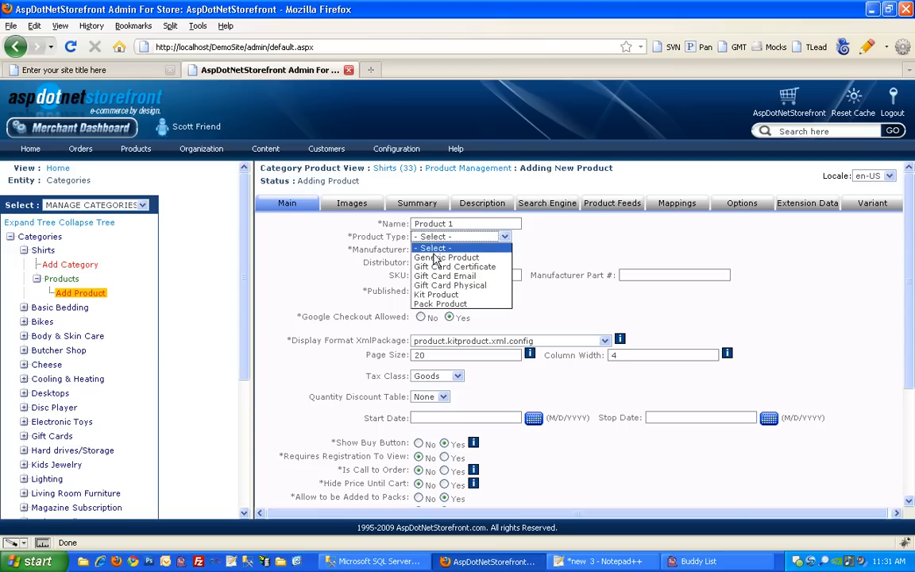
click(448, 256)
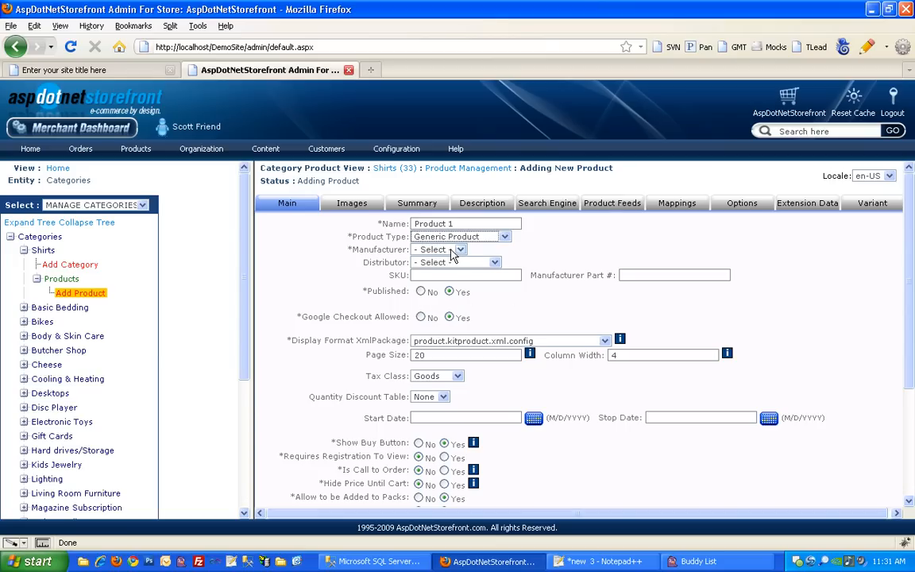
click(459, 250)
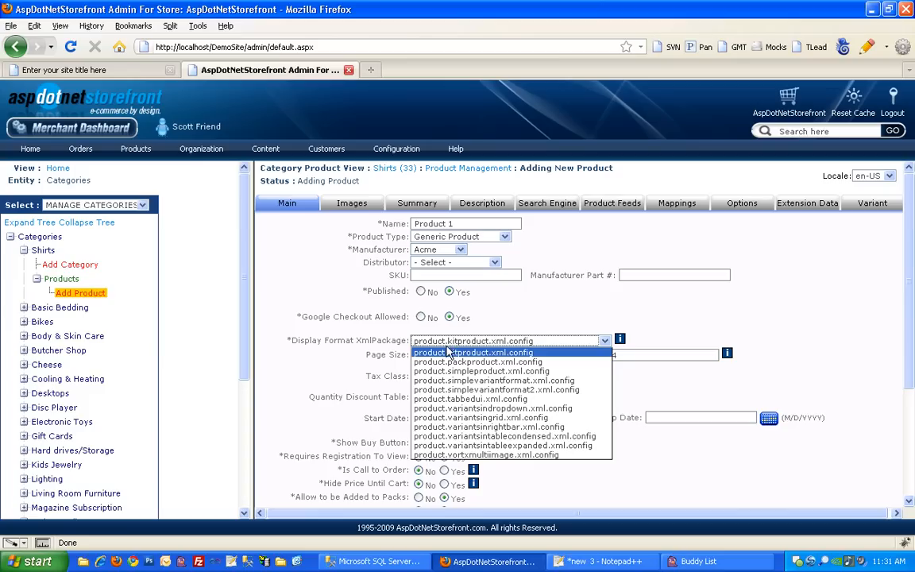
click(481, 371)
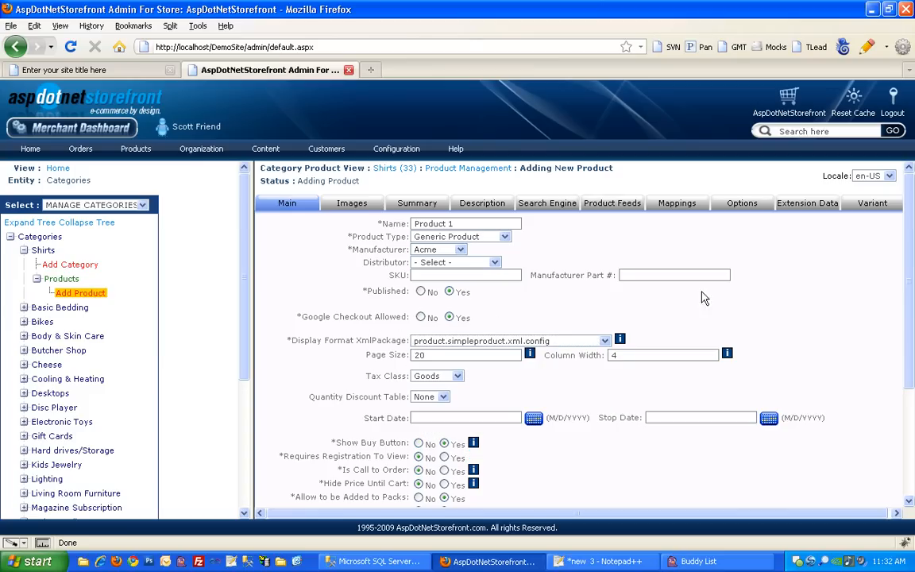
Step: Set the variant price to 10.00 and add the new product
click(871, 203)
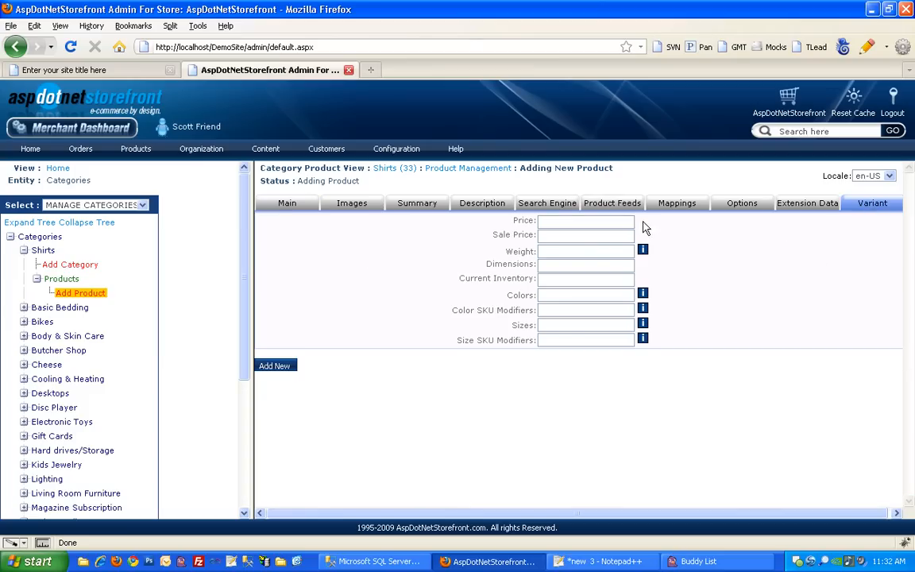
text(10.00)
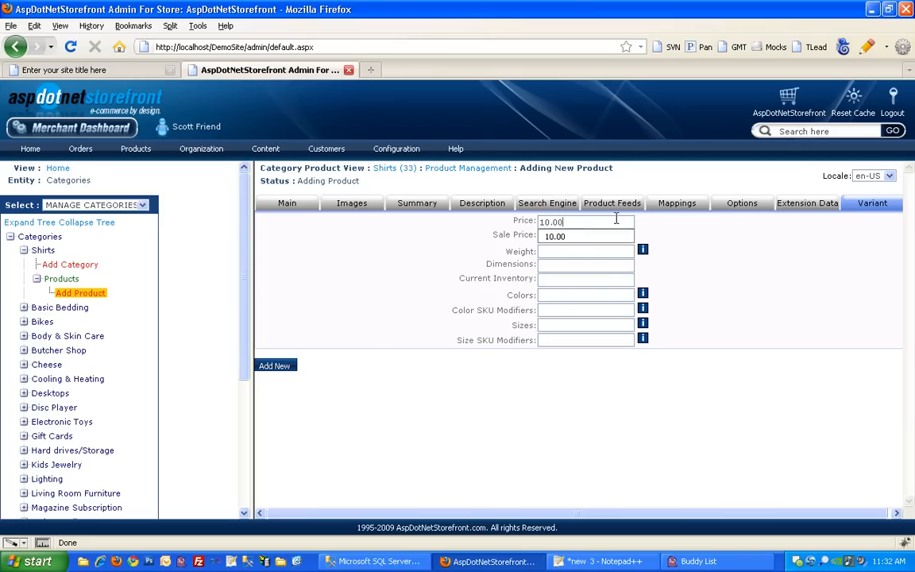
click(275, 366)
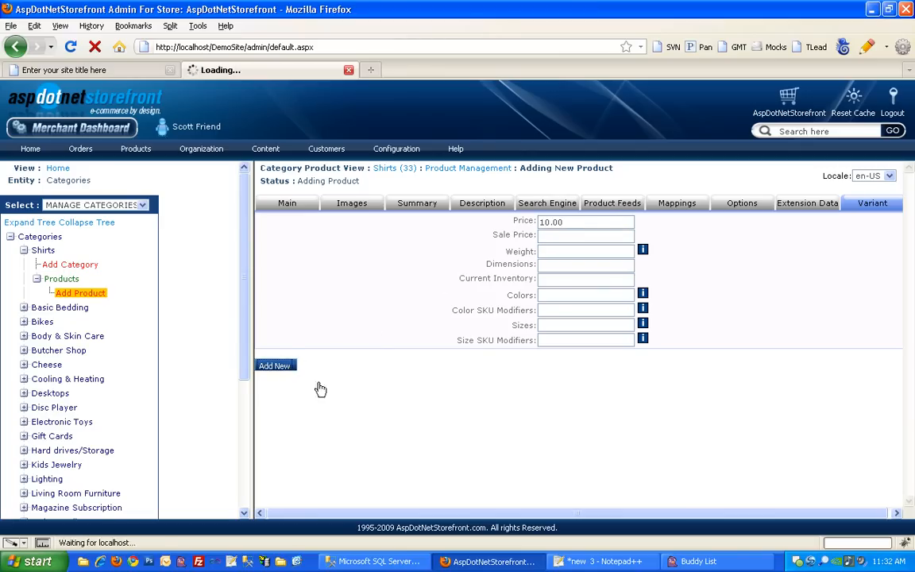
click(275, 365)
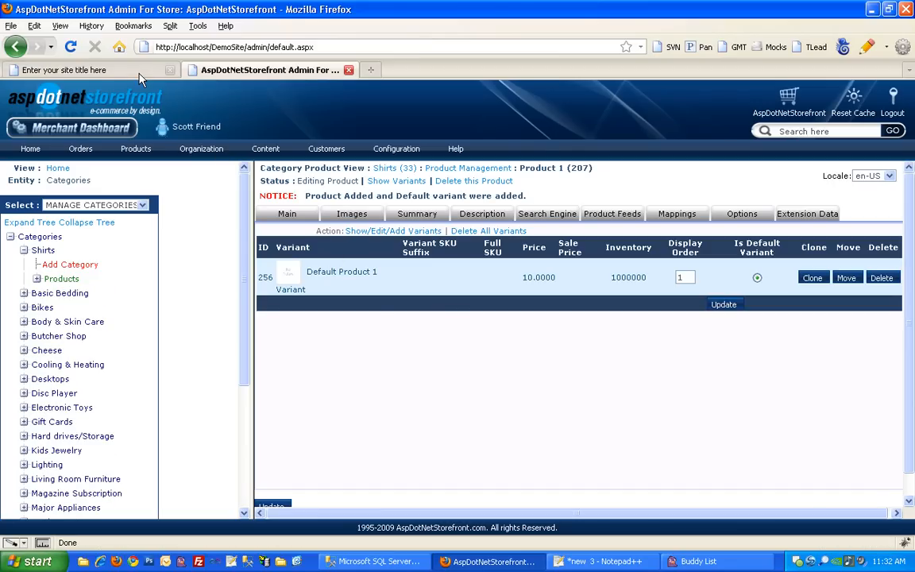
Step: On the storefront, open Product 1 in the Shirts category to see its $10.00 price
click(83, 70)
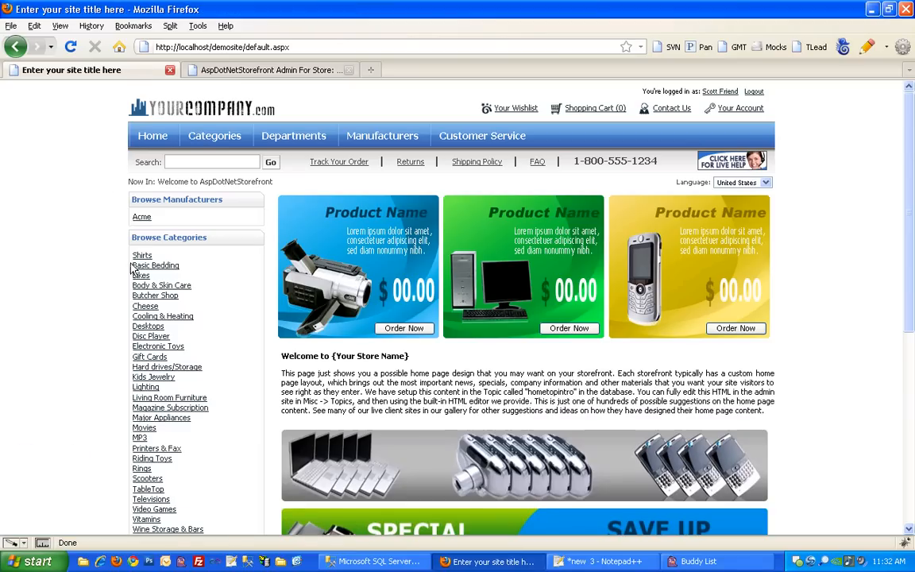
click(141, 255)
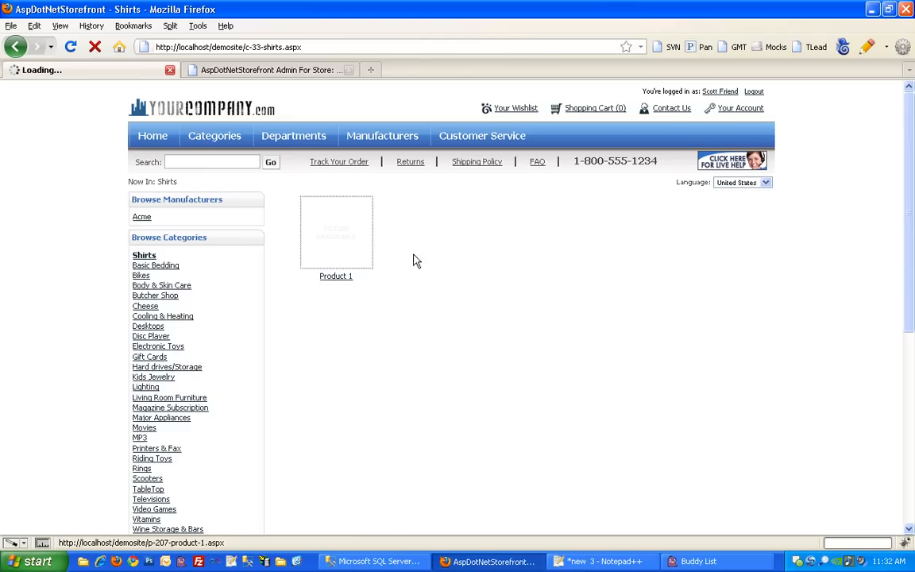
click(336, 276)
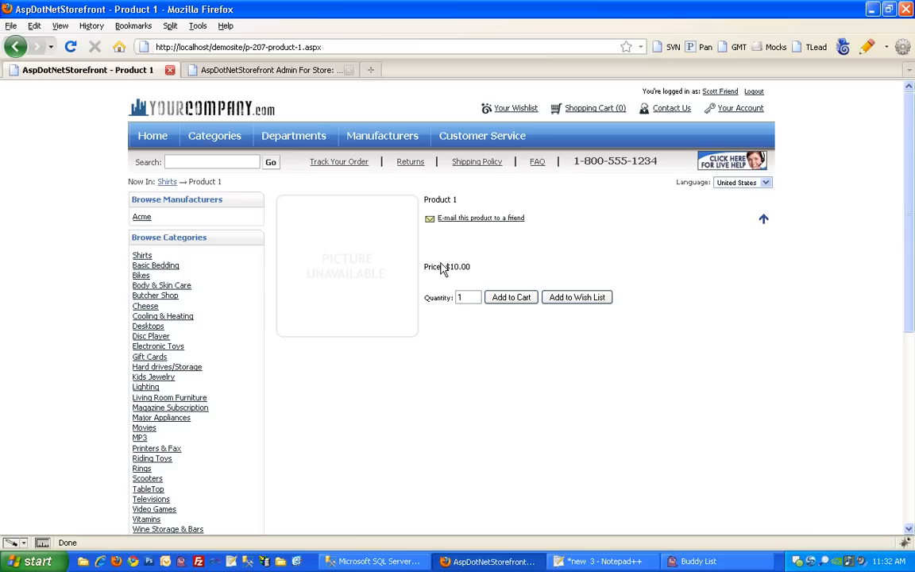
mouse_move(526, 259)
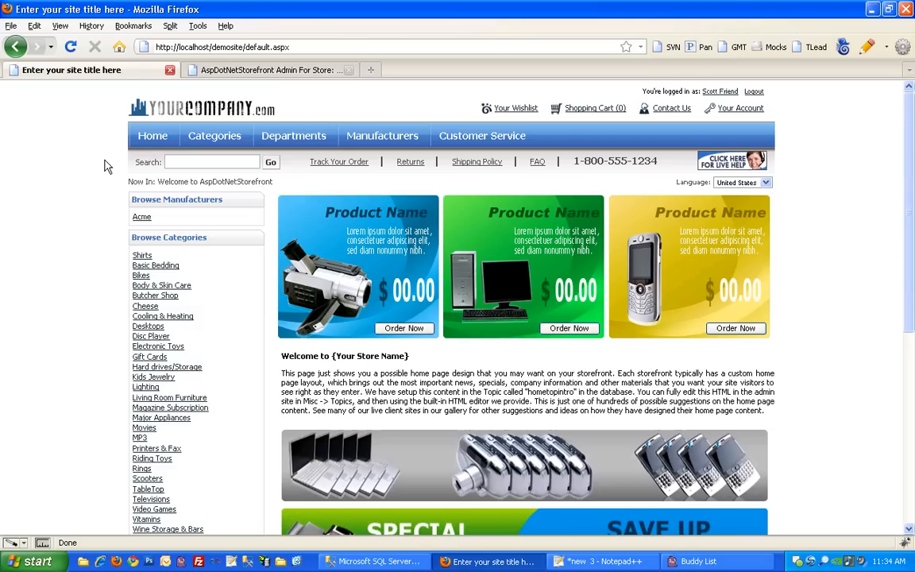
mouse_move(167, 119)
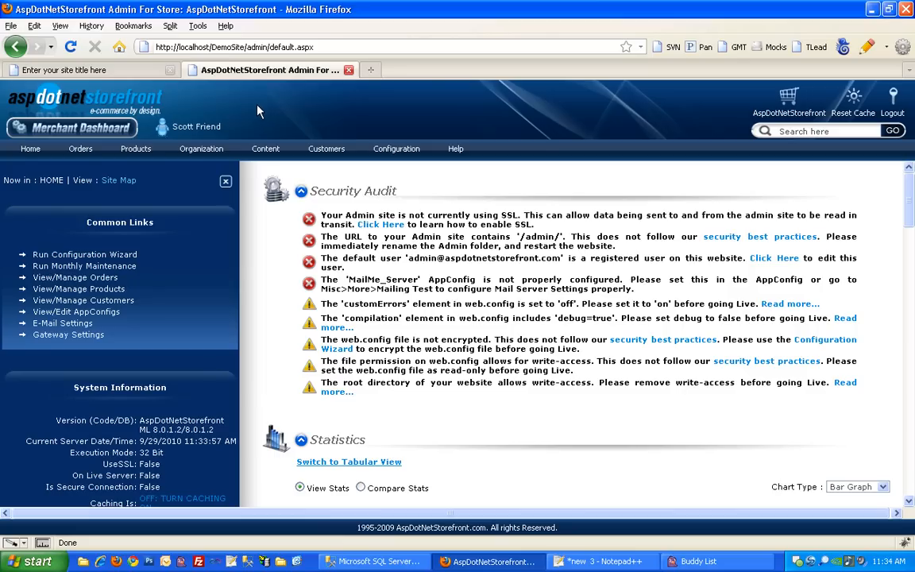
Step: Open Content > Topics in the admin and select the hometopintro topic
click(266, 149)
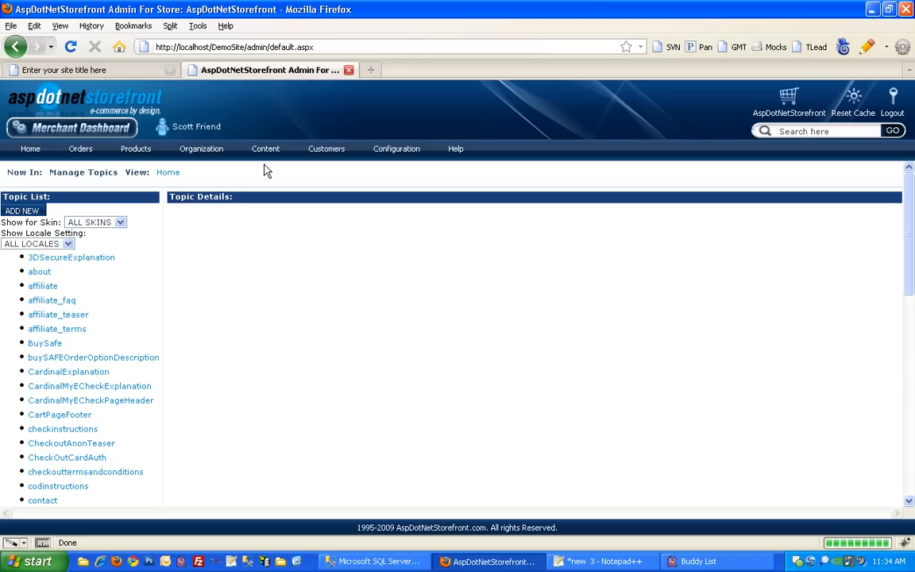
mouse_move(207, 300)
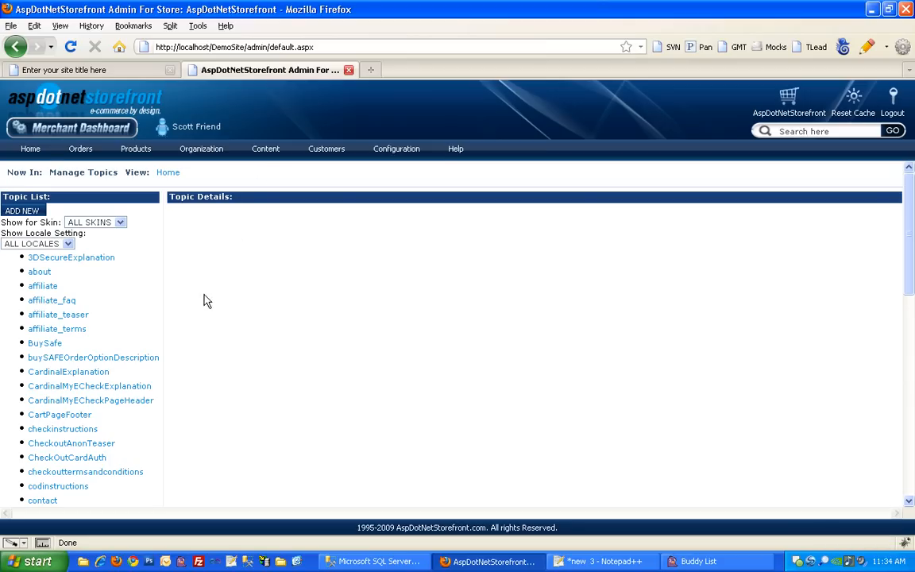
scroll(down, 3)
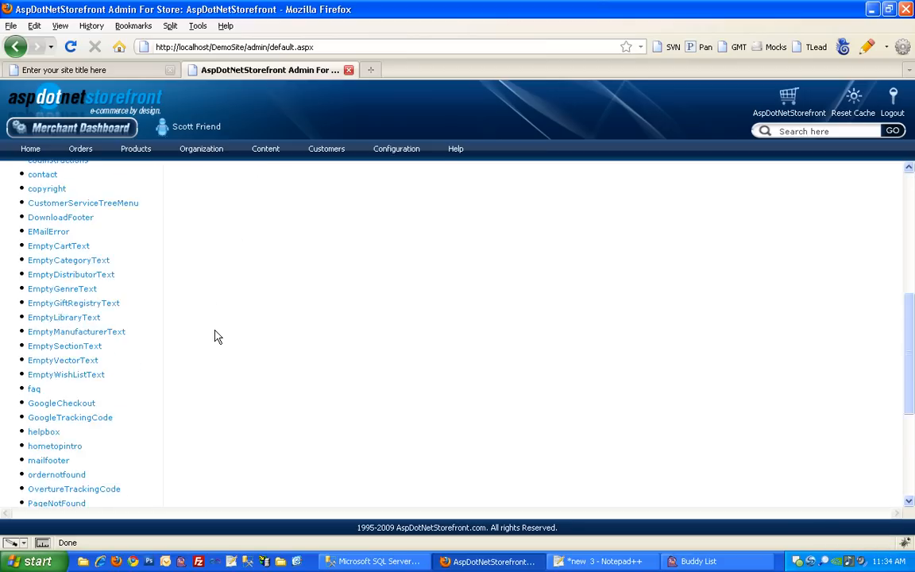
scroll(down, 3)
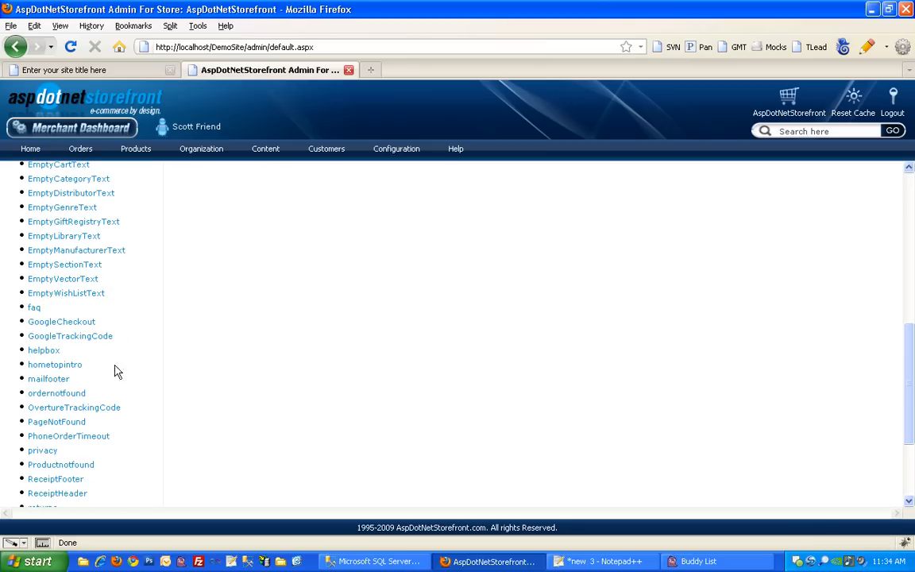
mouse_move(54, 364)
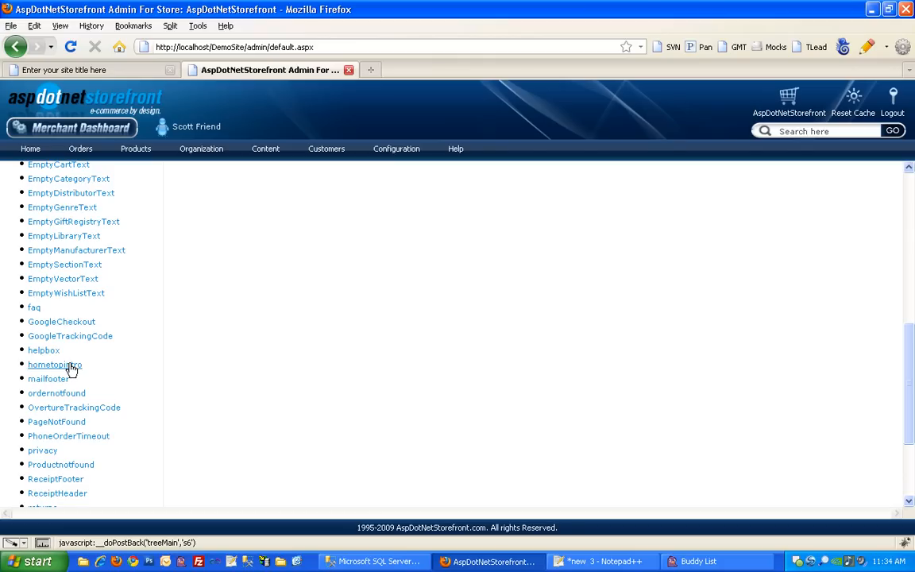
click(54, 365)
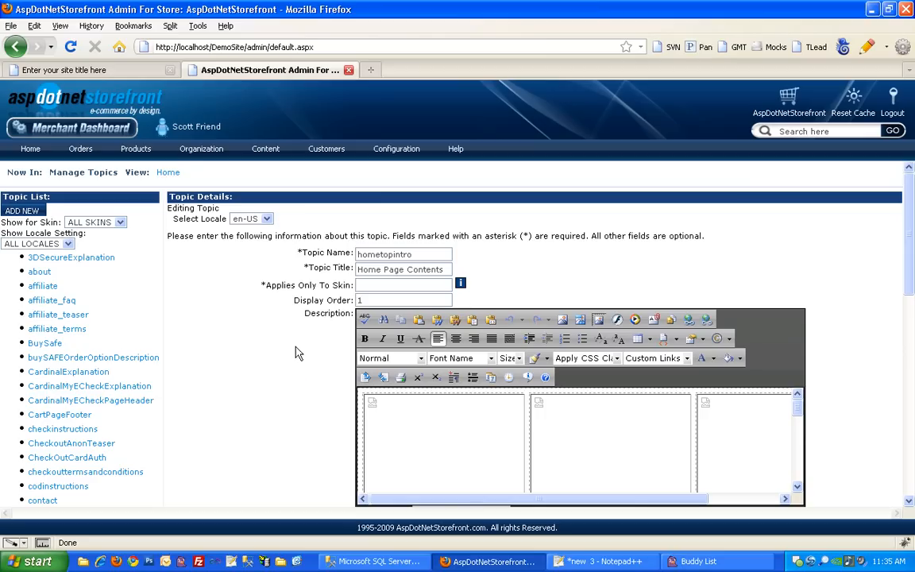
Step: Clear the hometopintro description in HTML view and type 'This is my Home Page'
scroll(down, 3)
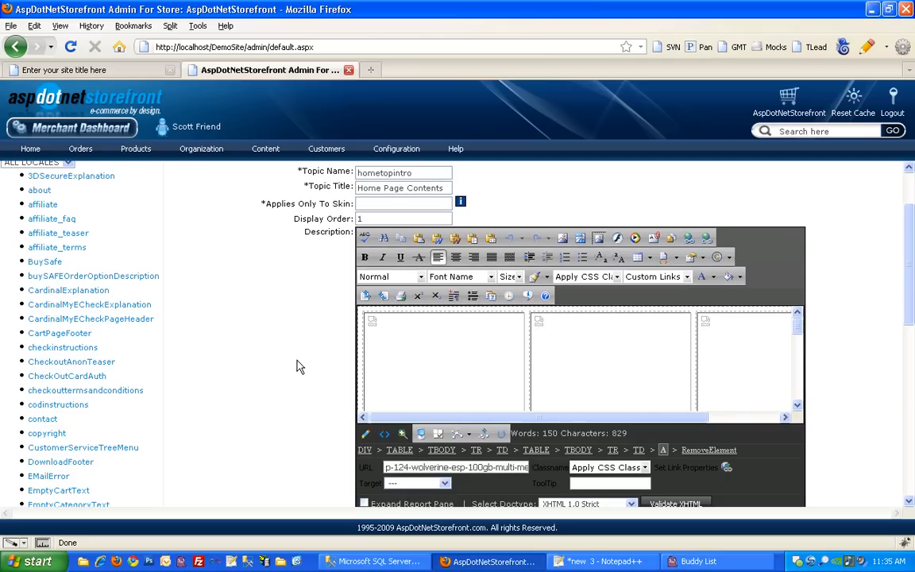
mouse_move(346, 368)
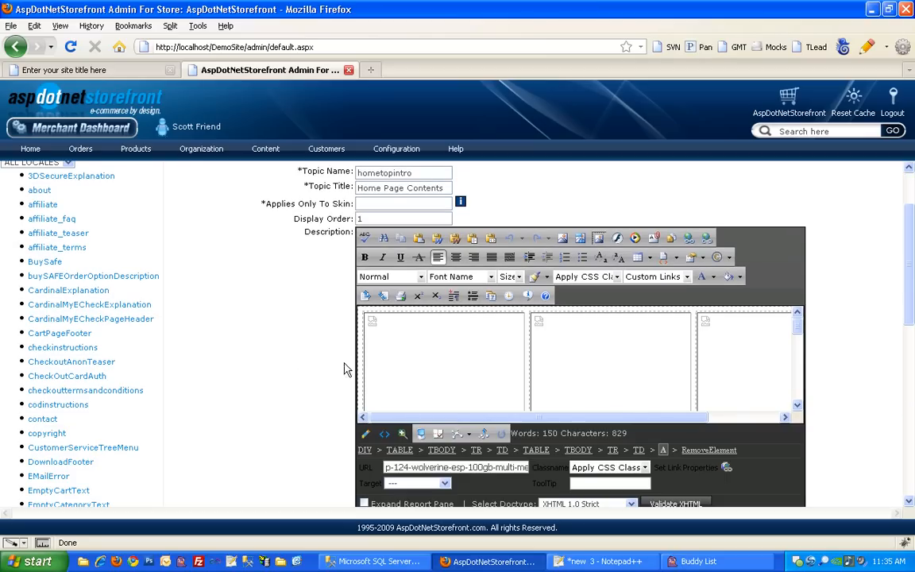
mouse_move(537, 341)
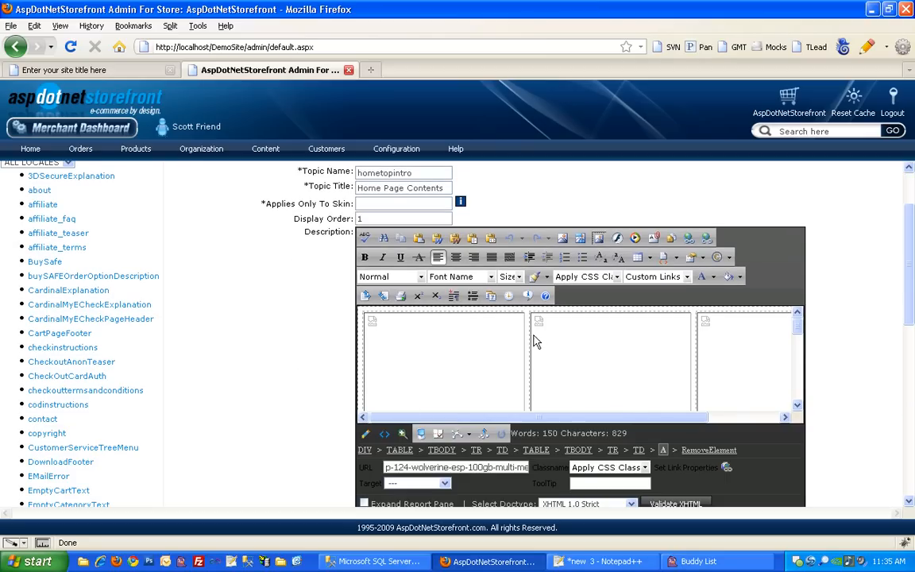
mouse_move(471, 365)
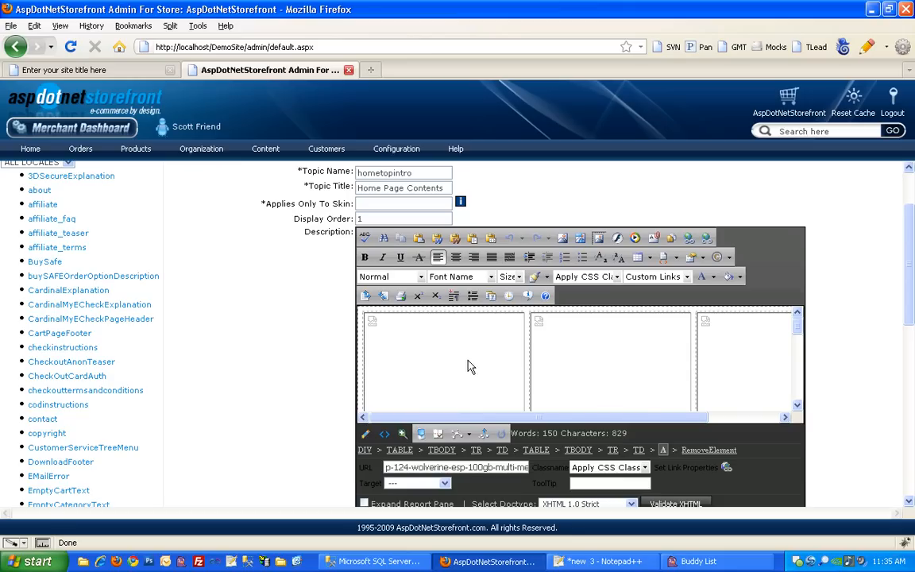
mouse_move(385, 434)
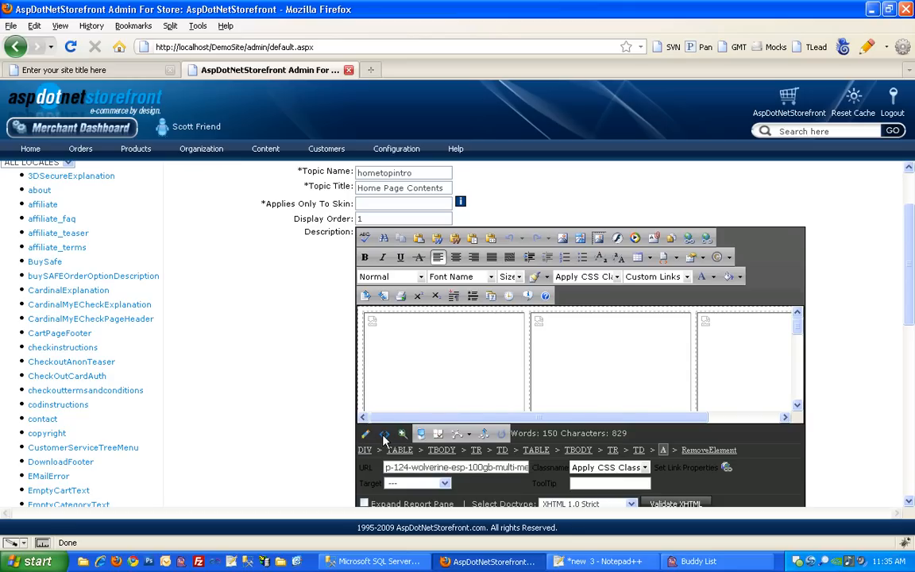
click(385, 434)
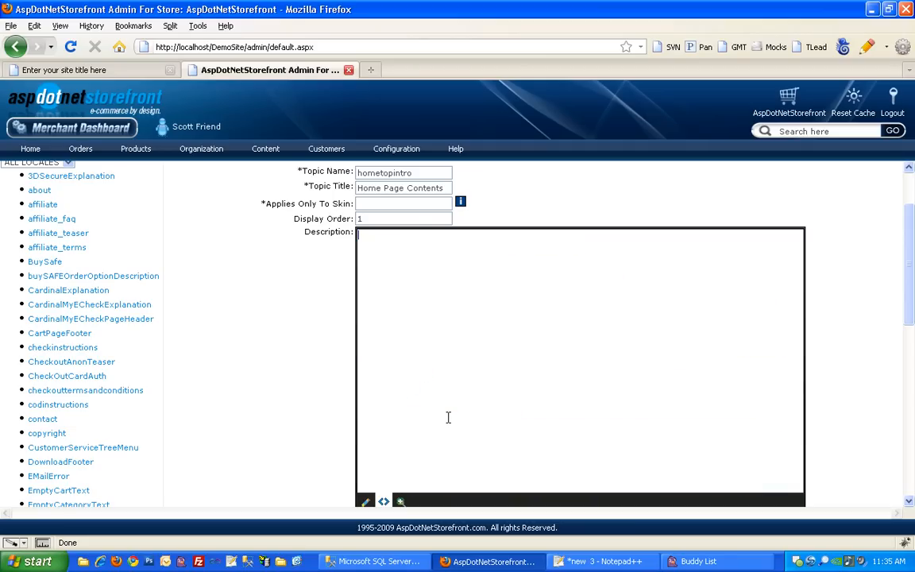
mouse_move(343, 398)
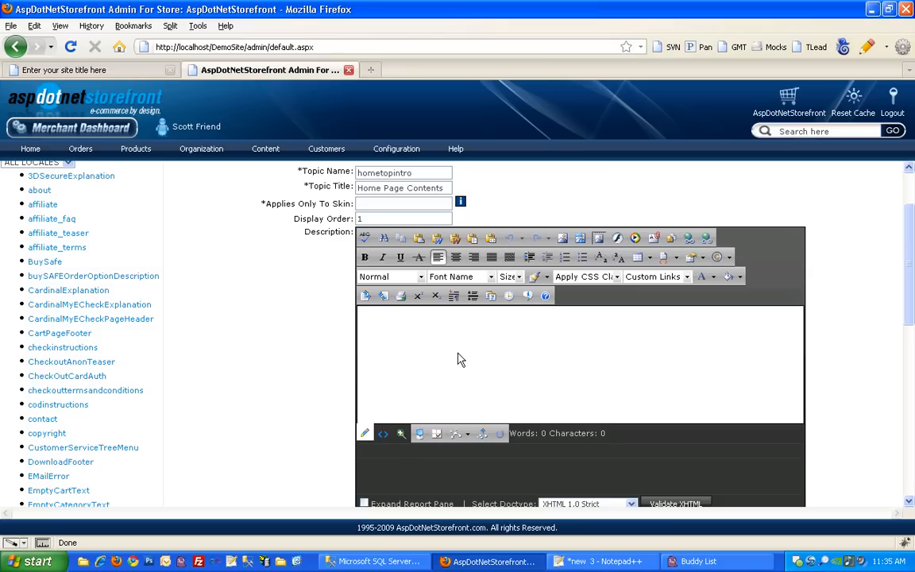
text(This)
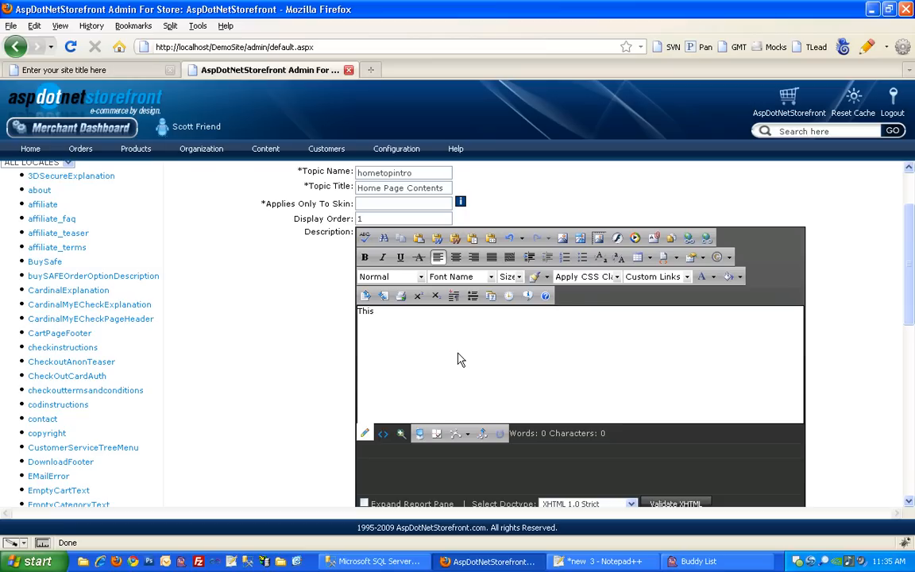
text(is my Home Page)
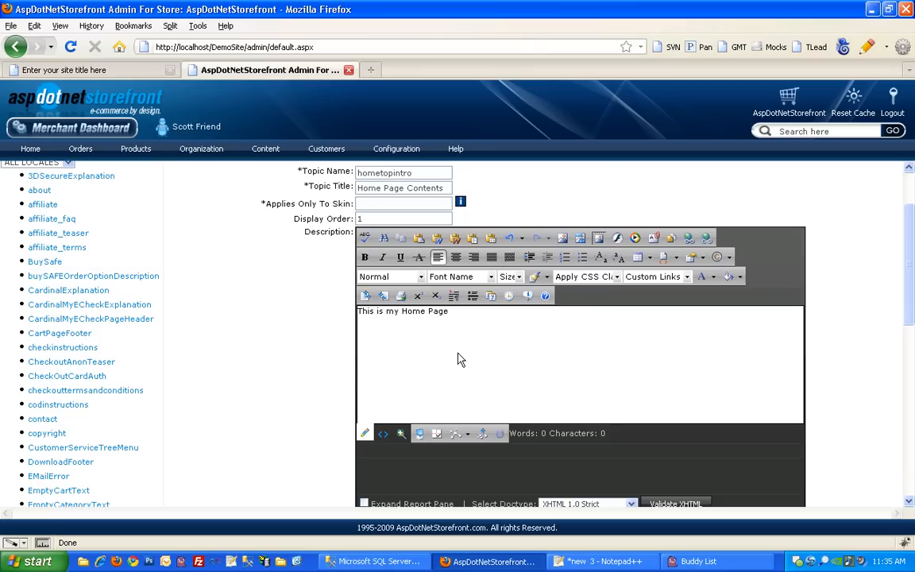
Step: Format the sentence as Heading 1 and update the topic
triple_click(402, 311)
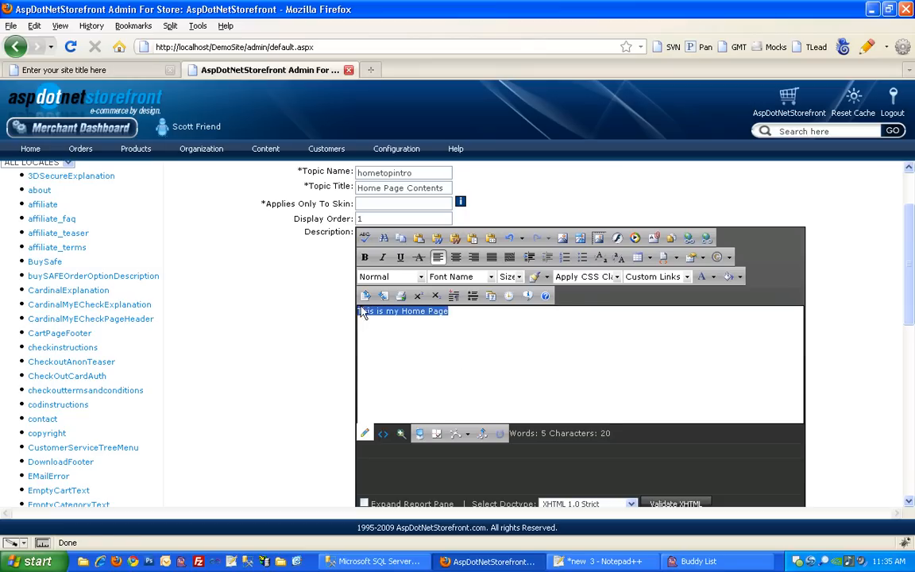
click(389, 277)
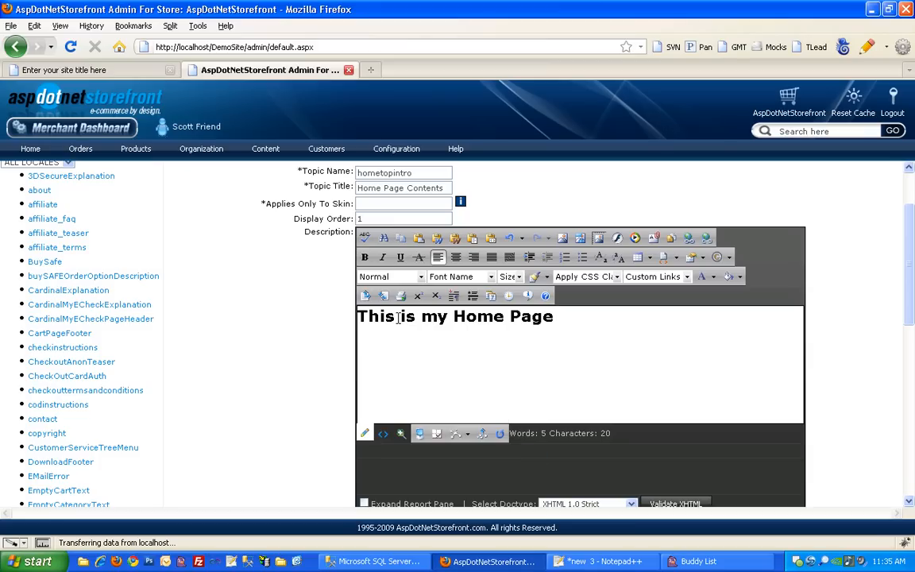
scroll(down, 3)
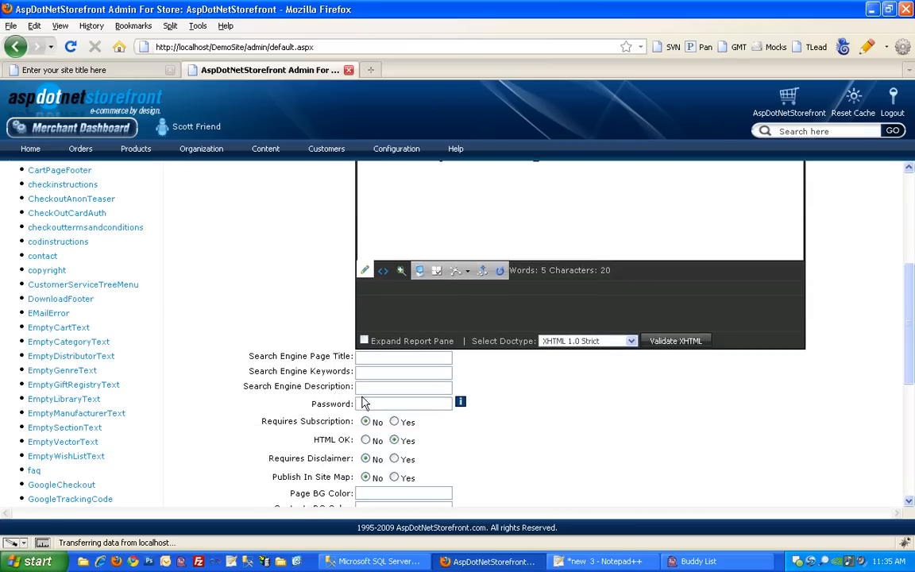
scroll(down, 3)
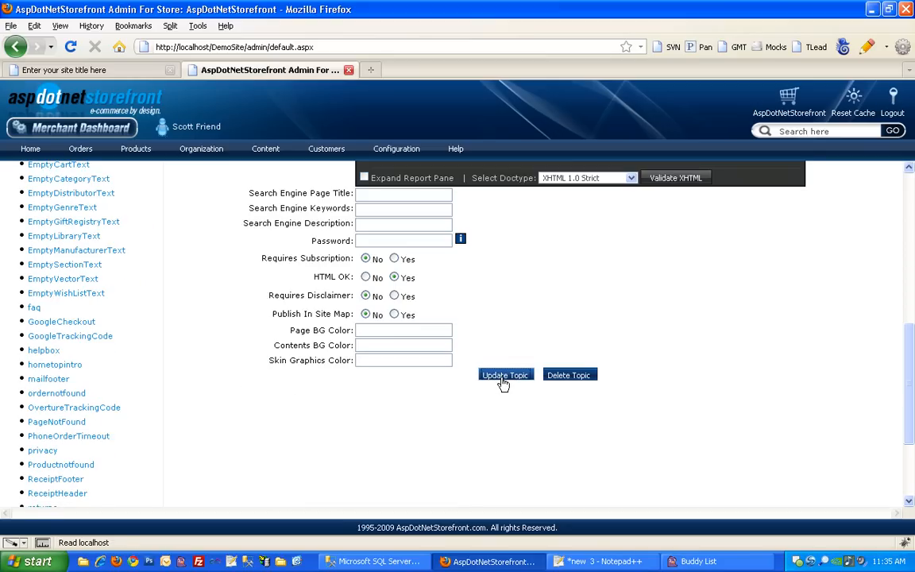
click(506, 374)
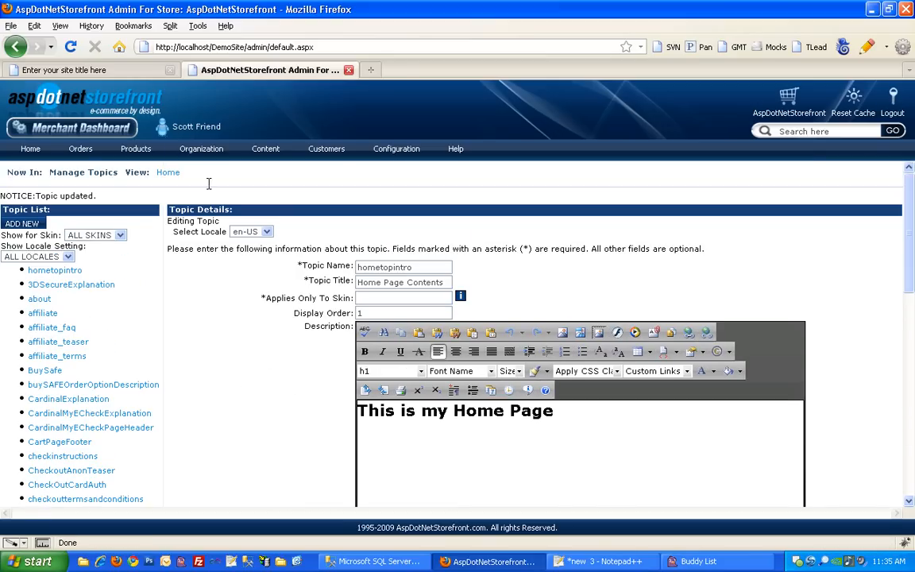
Step: Check the storefront home page for the new heading, then return to the admin
click(88, 76)
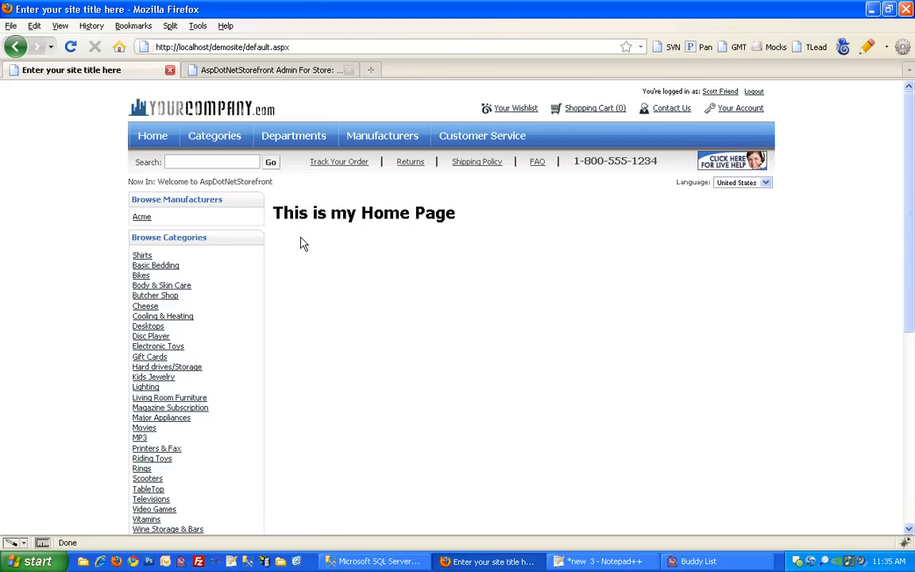
mouse_move(305, 240)
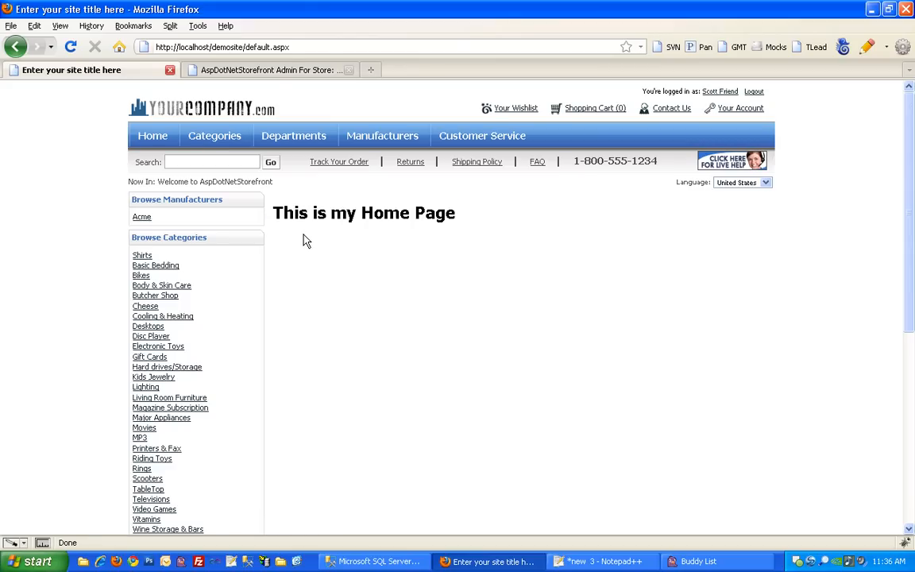
click(270, 70)
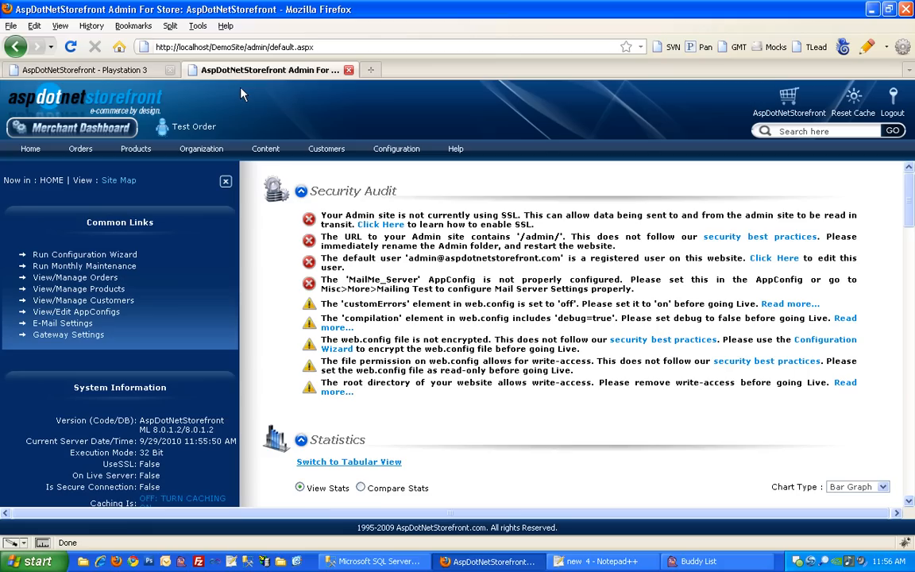
Step: Open Configuration > Pricing and Promotions > Coupons and start a new coupon
click(396, 148)
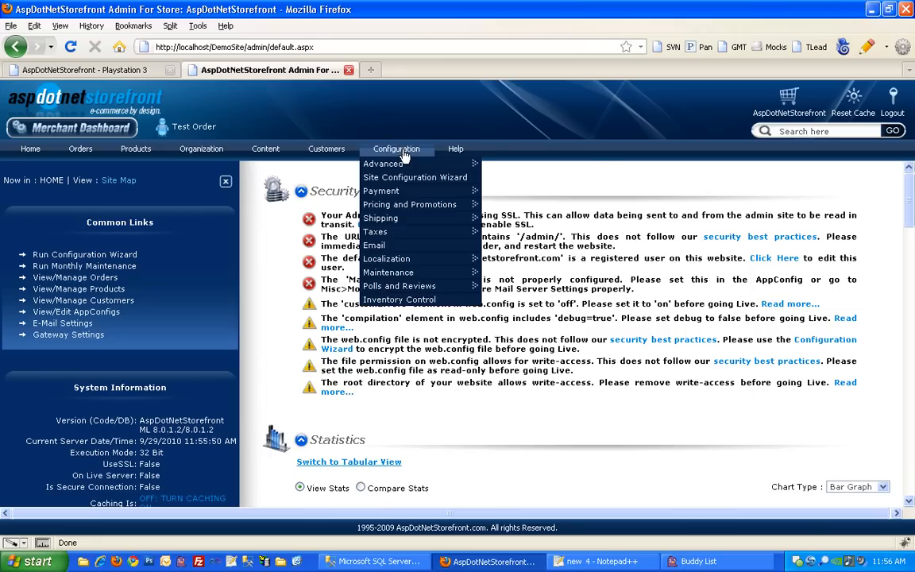
mouse_move(410, 205)
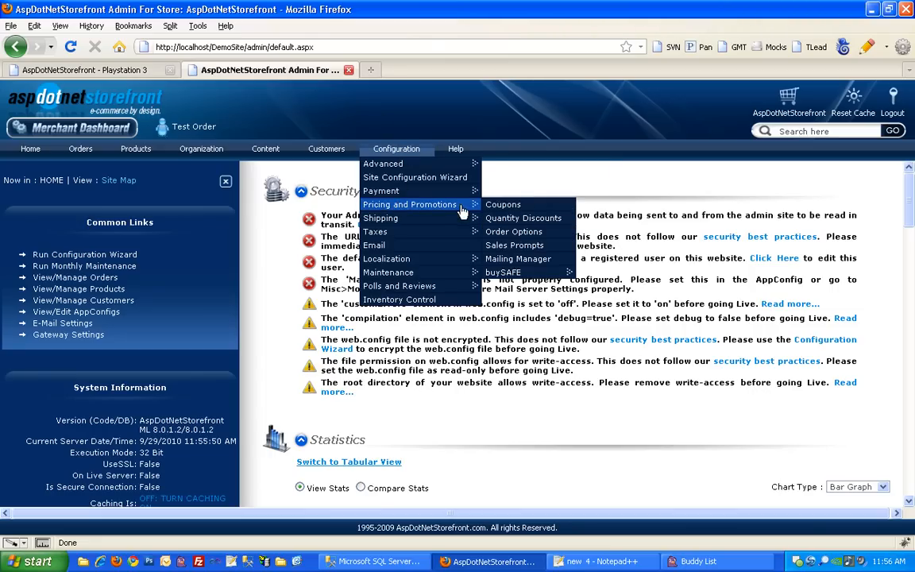
click(503, 204)
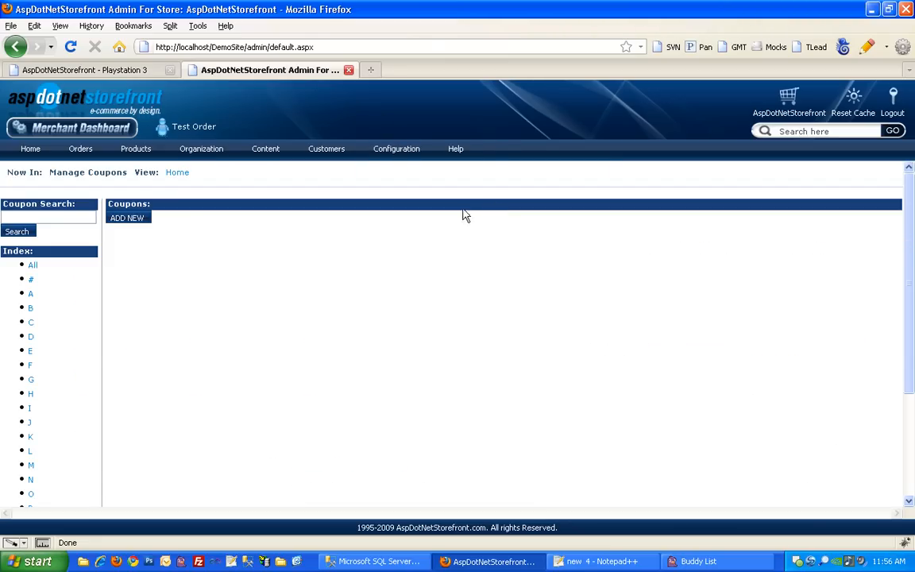
click(127, 218)
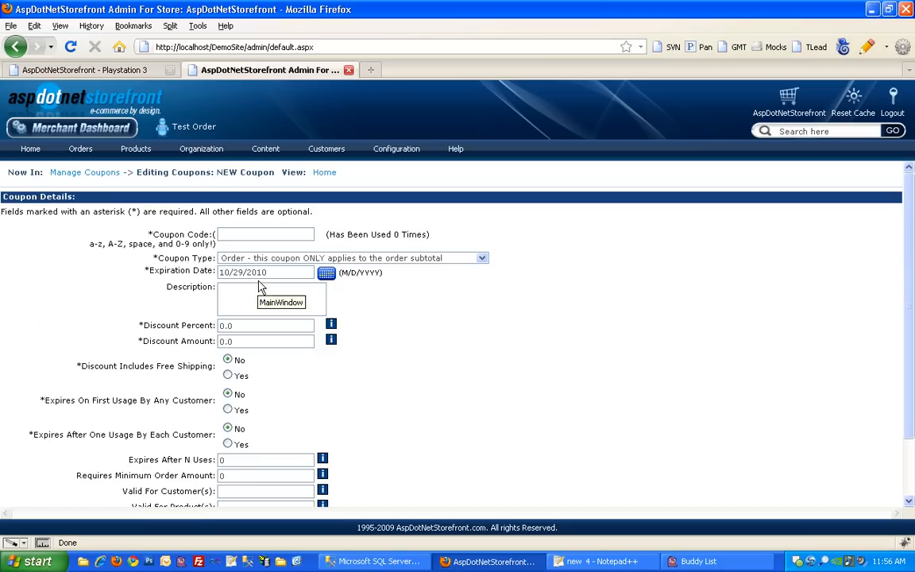
Step: Enter coupon code COUPON with a discount percent of 50
click(266, 233)
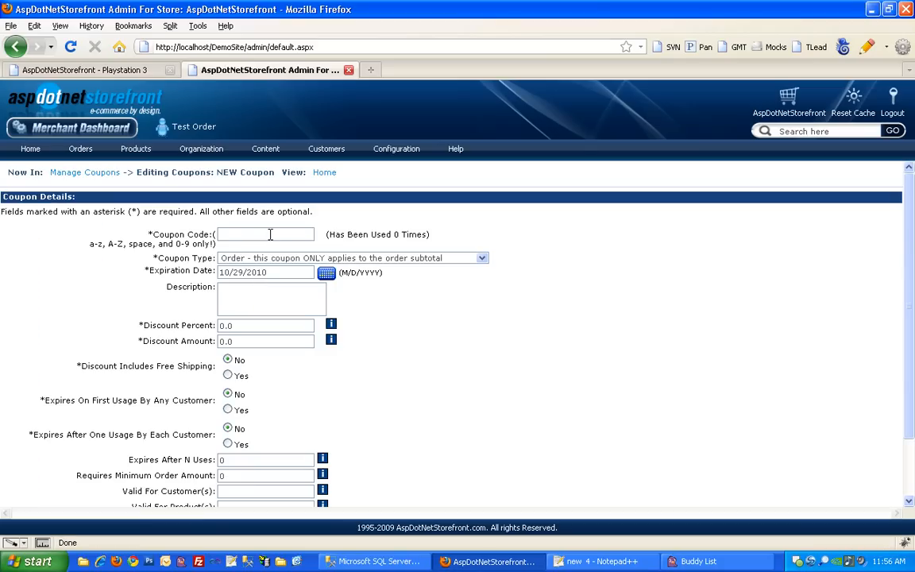
text(COUPON)
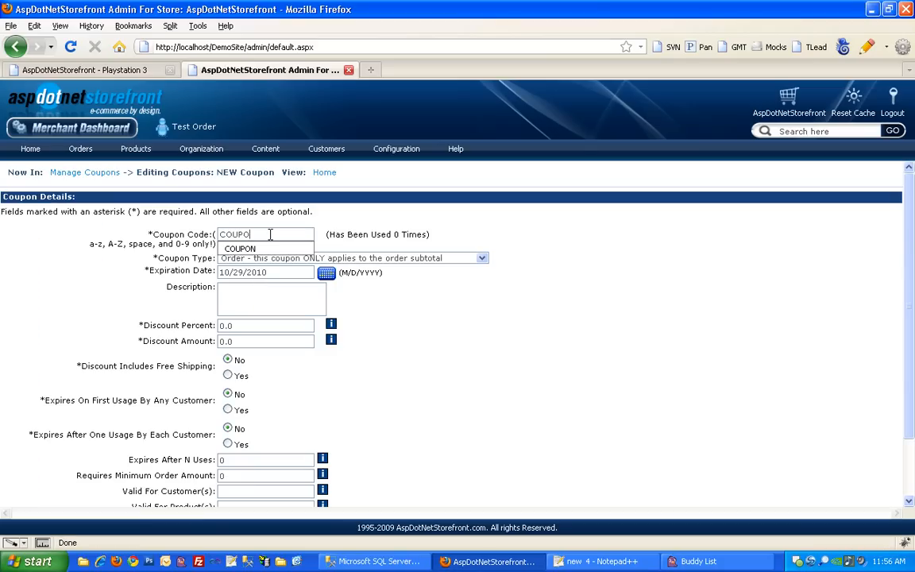
text(n)
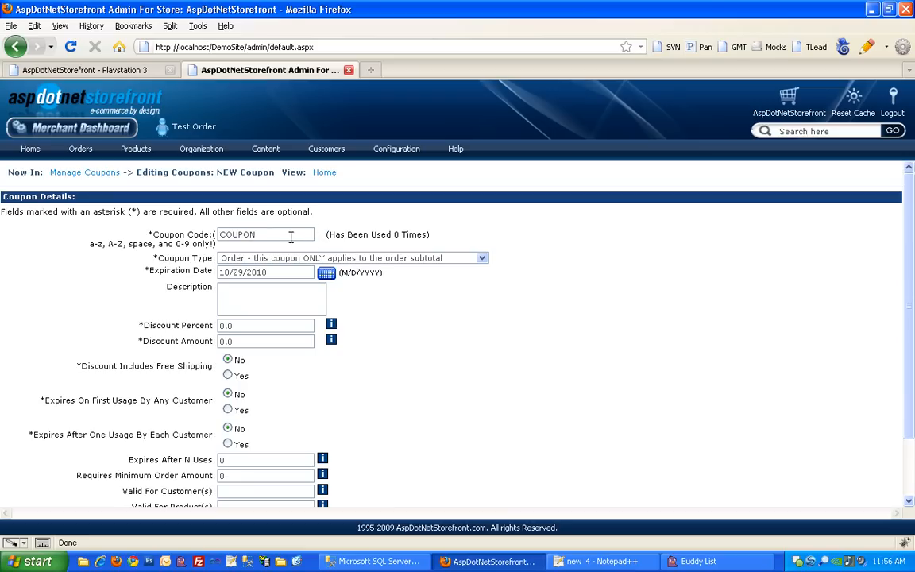
mouse_move(266, 262)
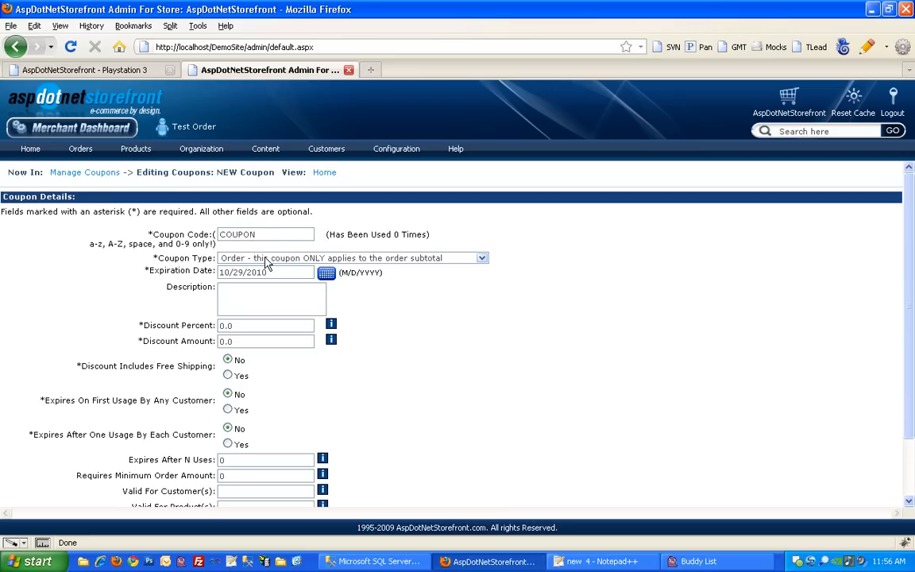
mouse_move(407, 277)
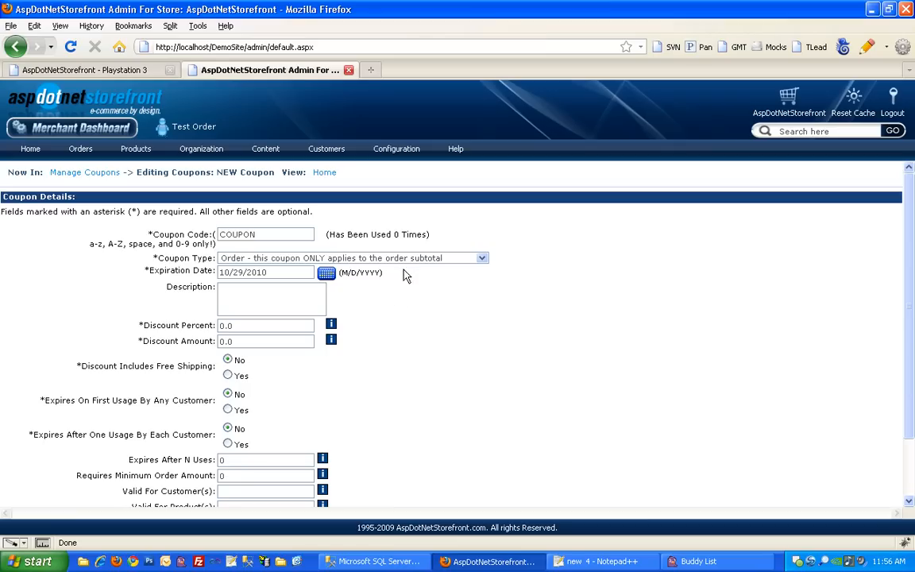
click(479, 257)
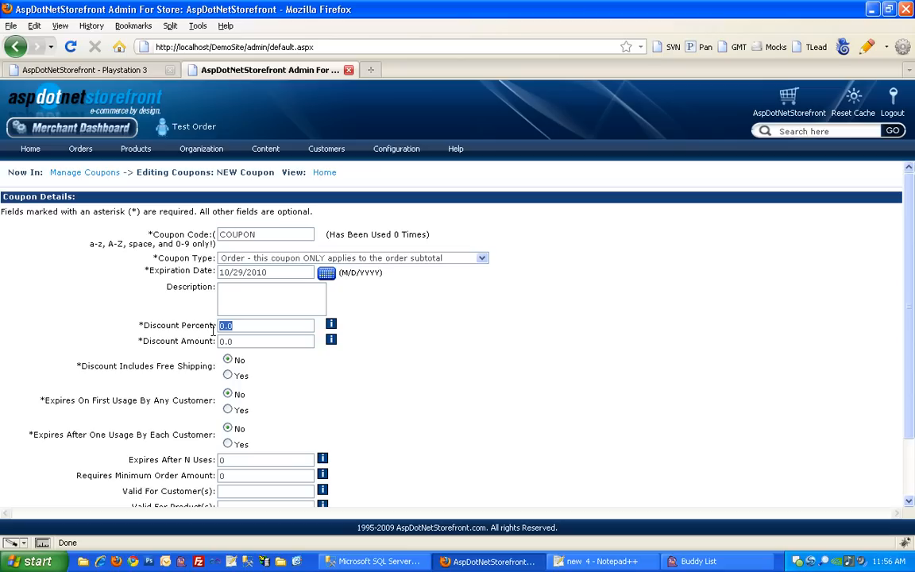
text(5)
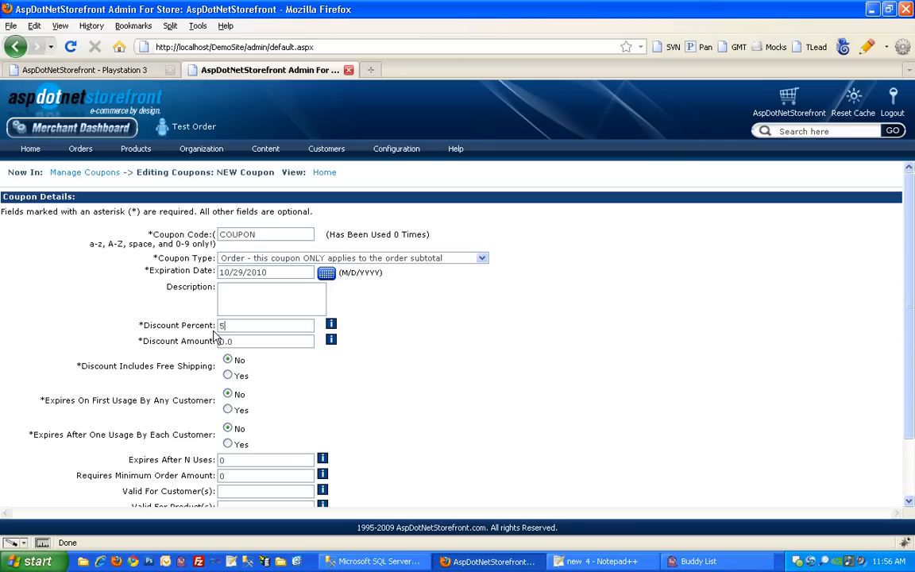
text(0)
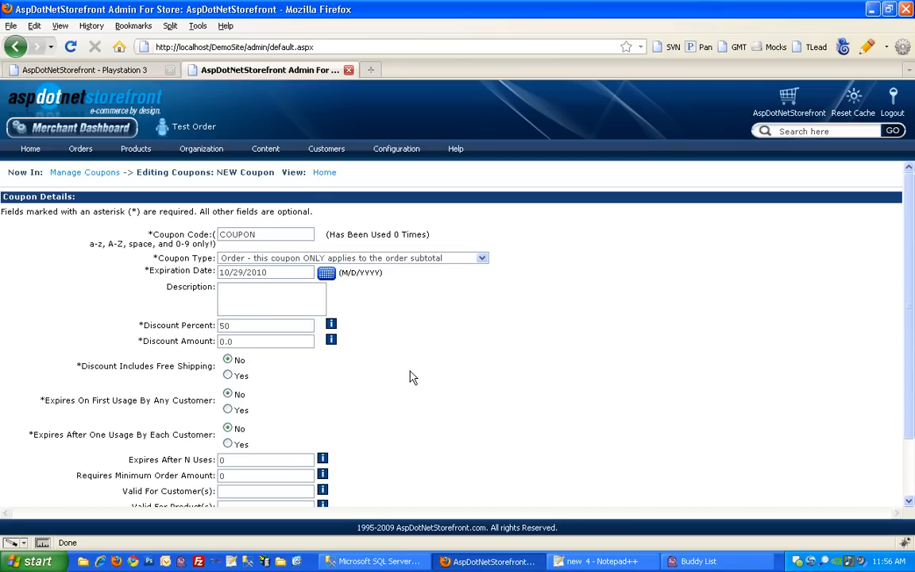
Step: Add the coupon and select the new COUPON code on the confirmation page
scroll(down, 3)
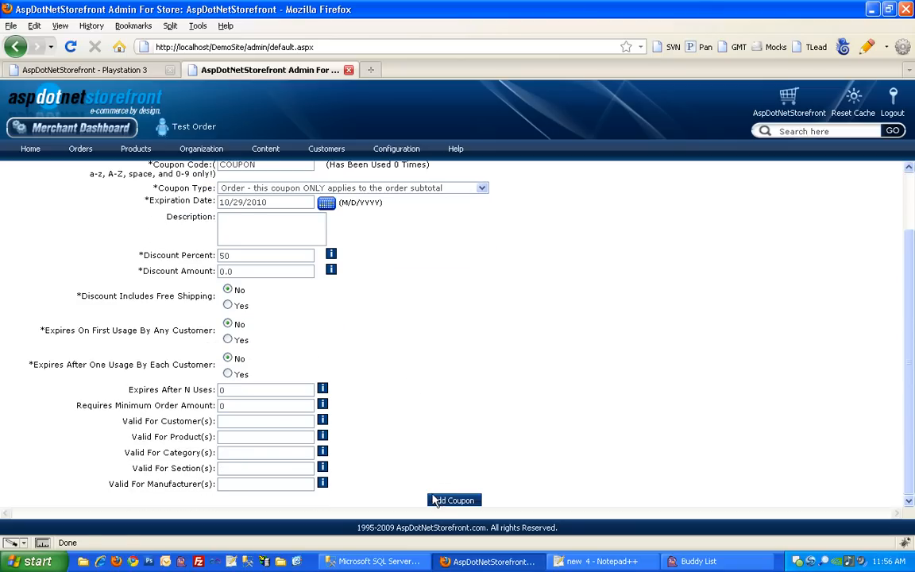
click(454, 499)
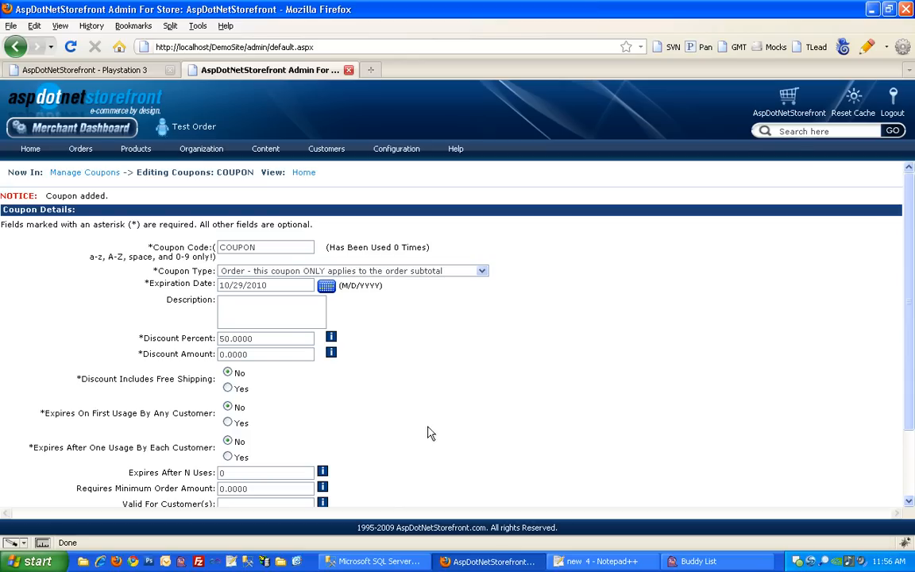
double_click(242, 247)
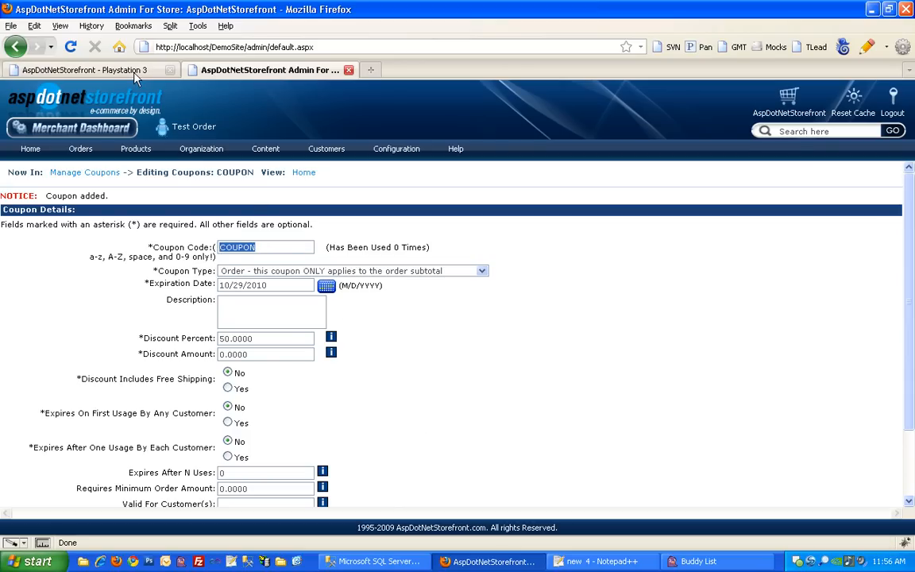
Step: Cart the $315.00 PlayStation 3, apply COUPON for a $157.50 subtotal, then return to admin
click(87, 67)
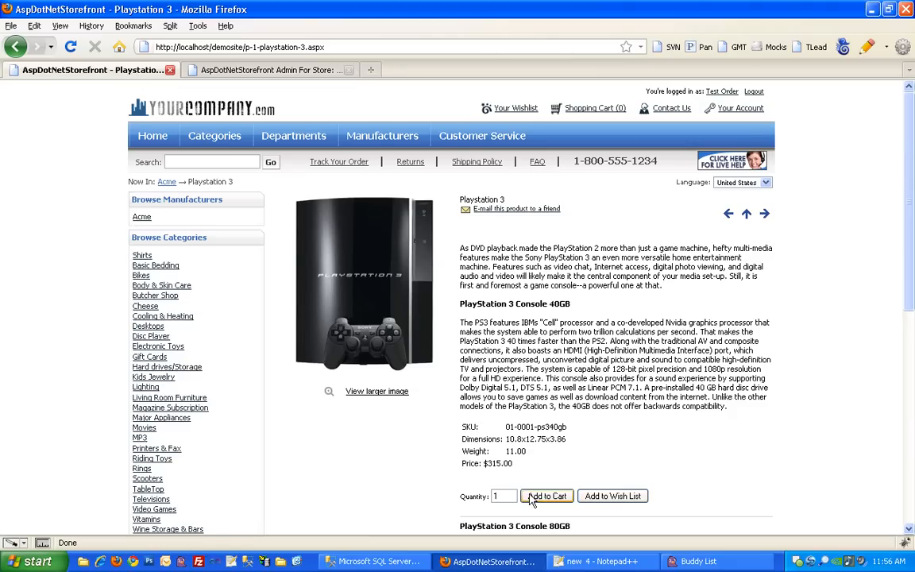
click(546, 496)
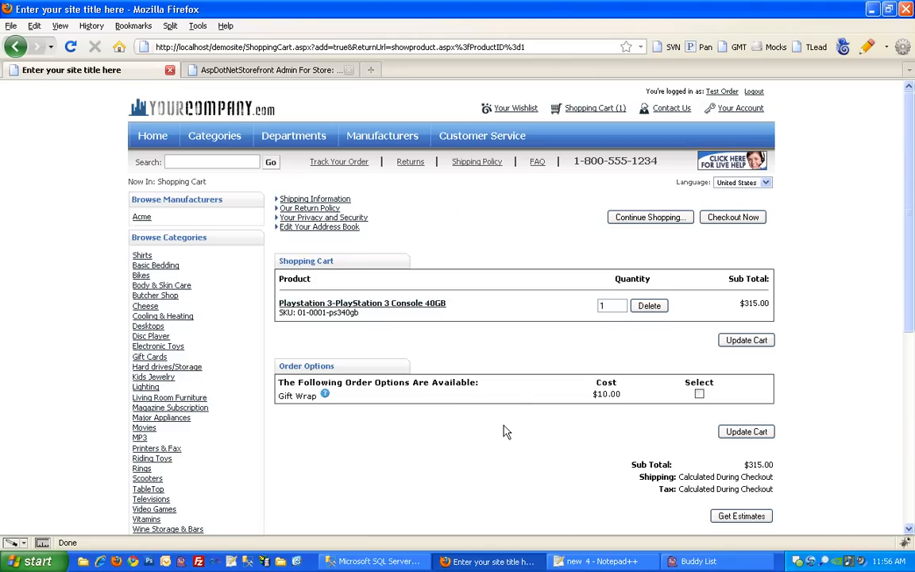
scroll(down, 3)
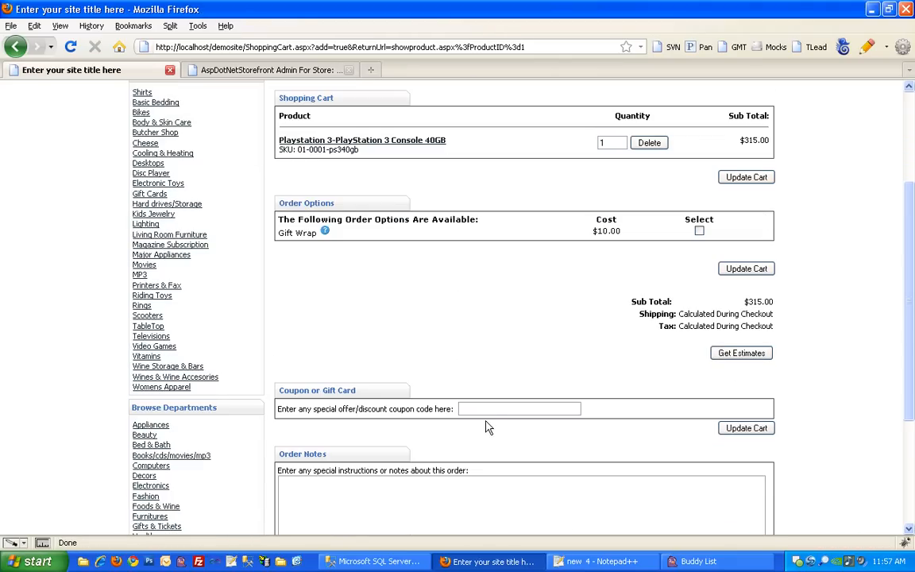
text(COUPON)
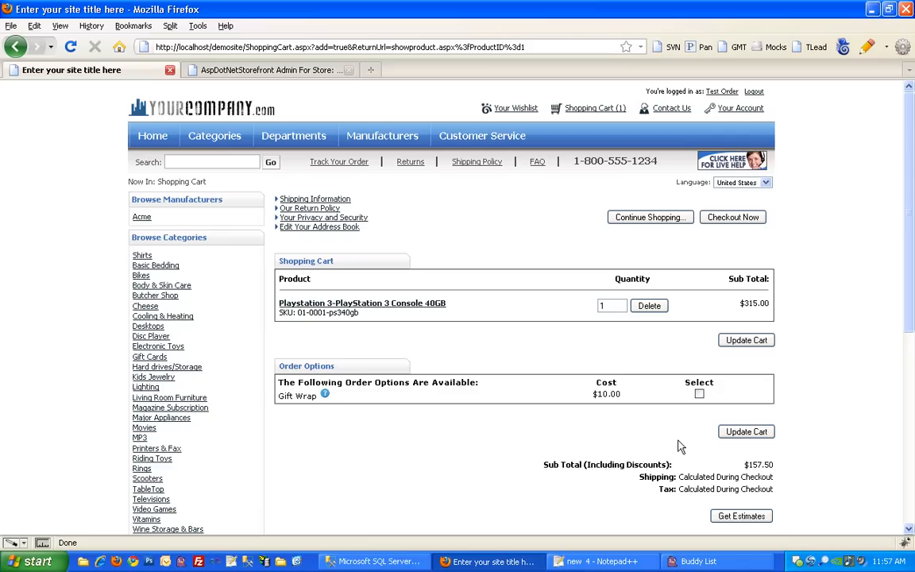
mouse_move(538, 449)
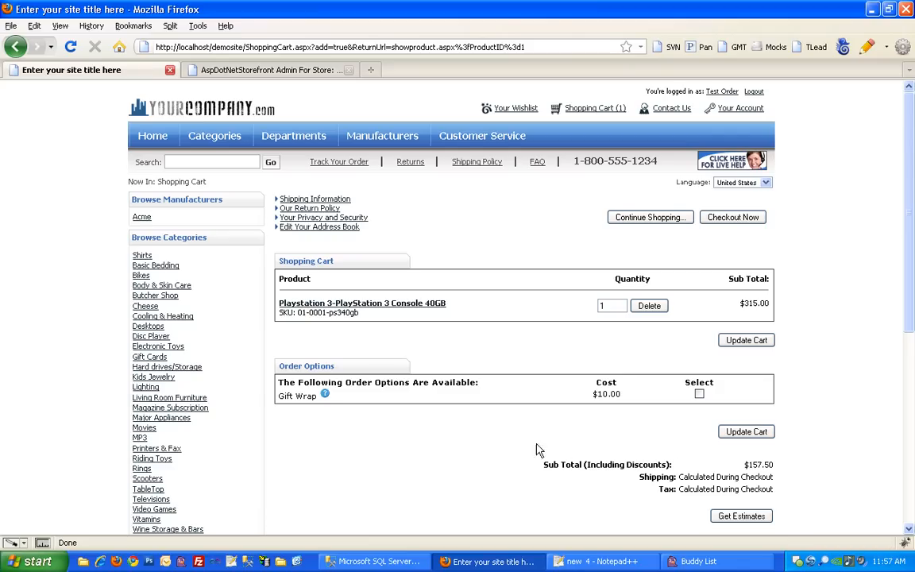
mouse_move(743, 470)
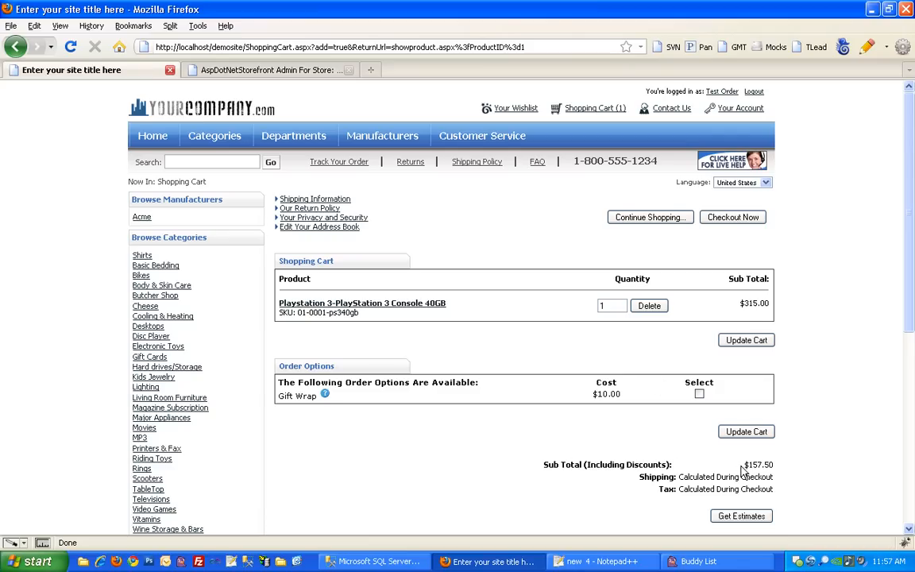
double_click(761, 465)
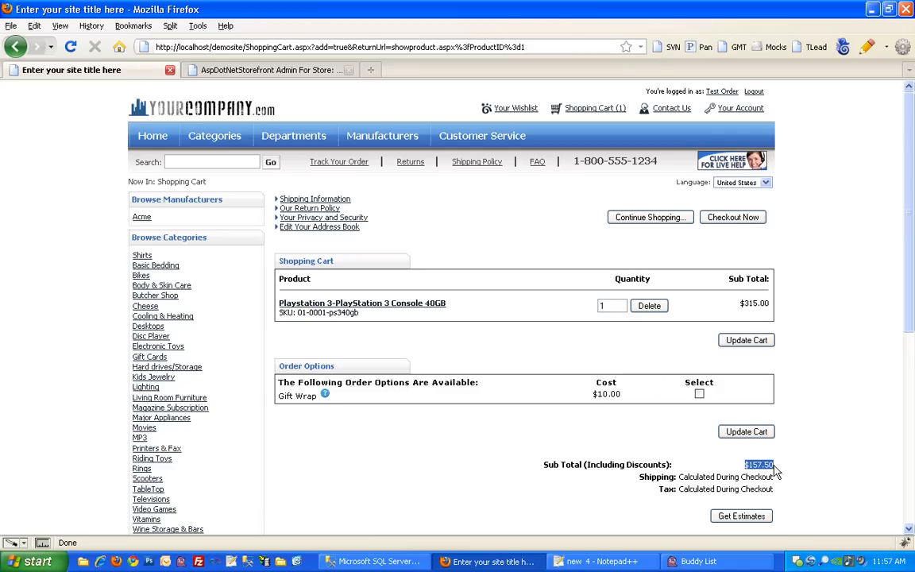
mouse_move(726, 403)
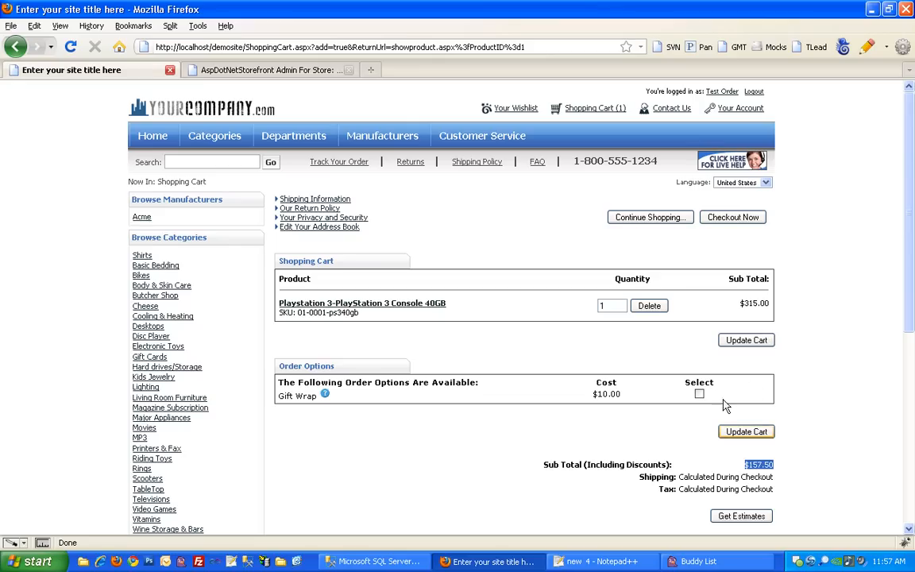
mouse_move(499, 472)
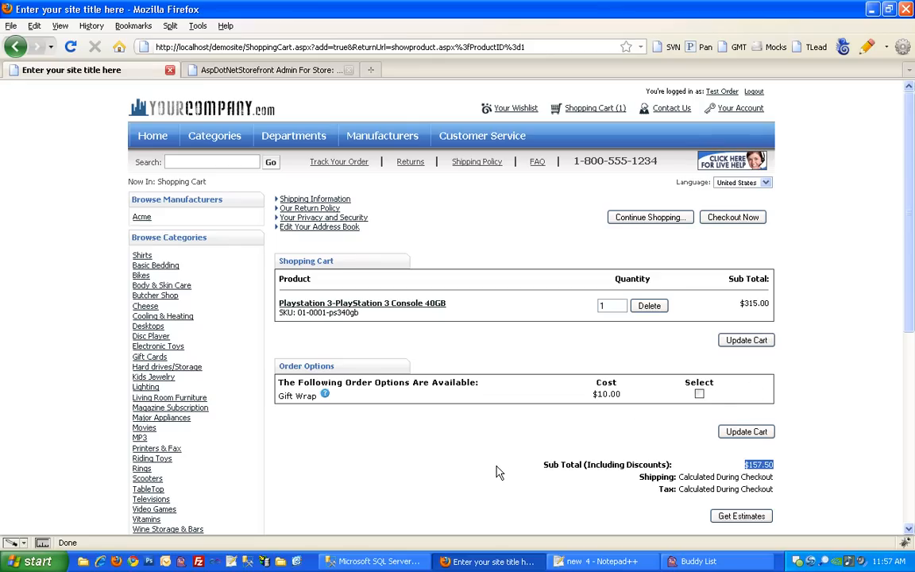
click(274, 70)
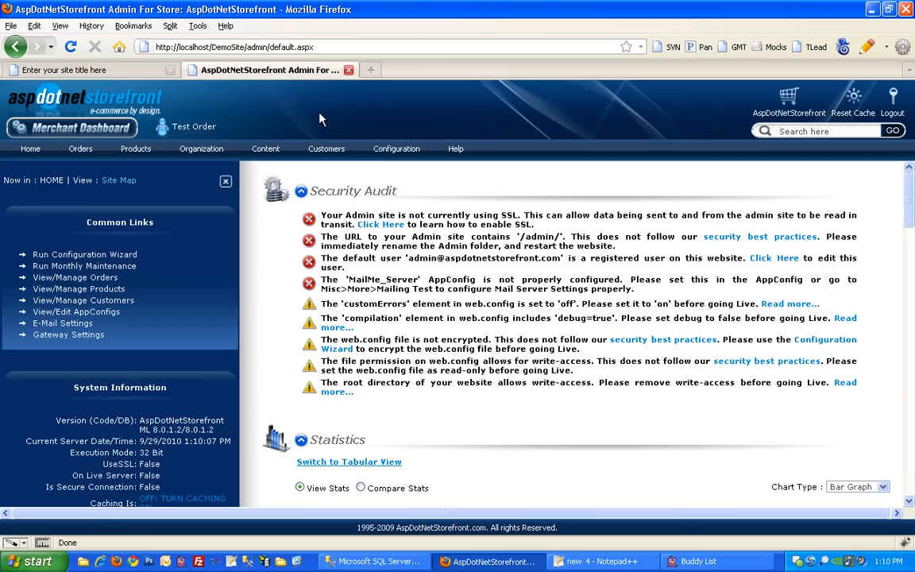
Step: Open View/Manage Orders from the admin Orders menu, showing order 100157
click(80, 149)
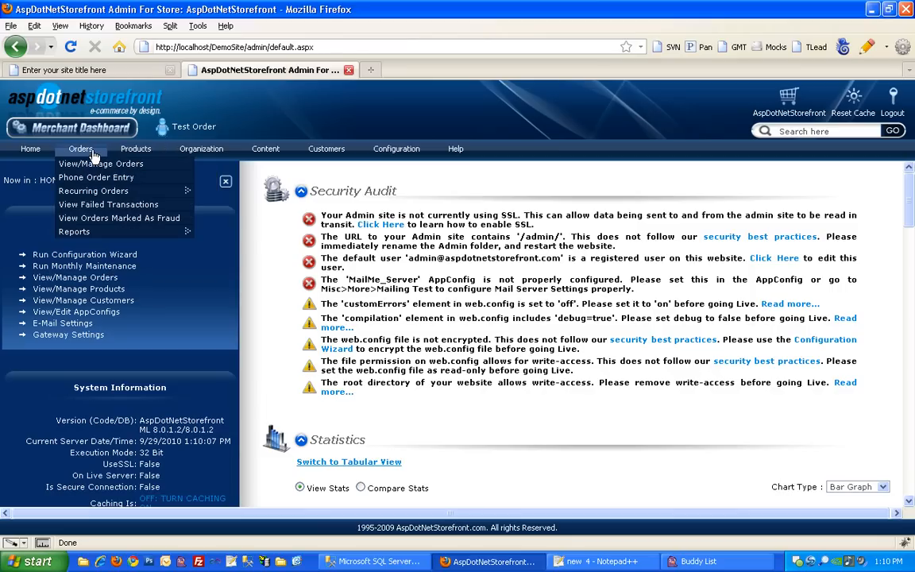
mouse_move(101, 163)
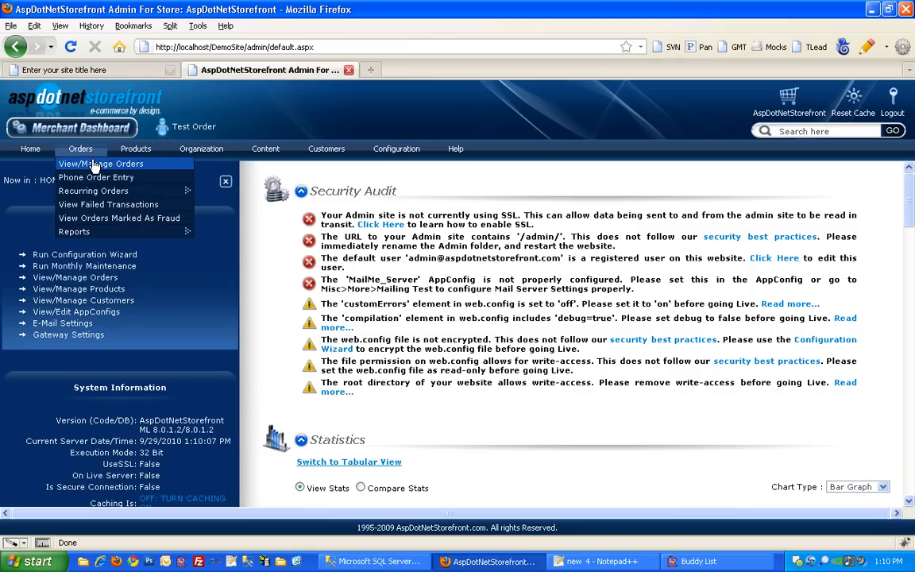
click(101, 163)
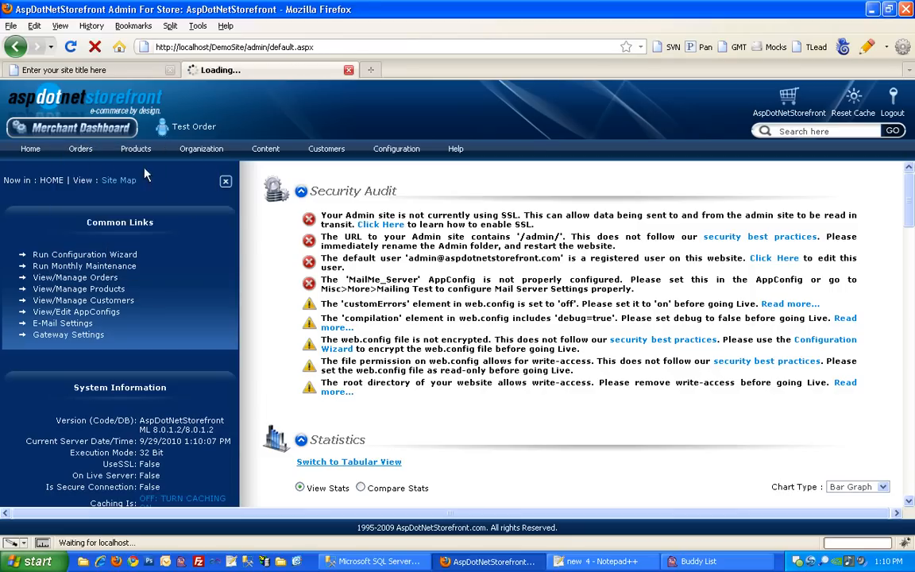
click(80, 148)
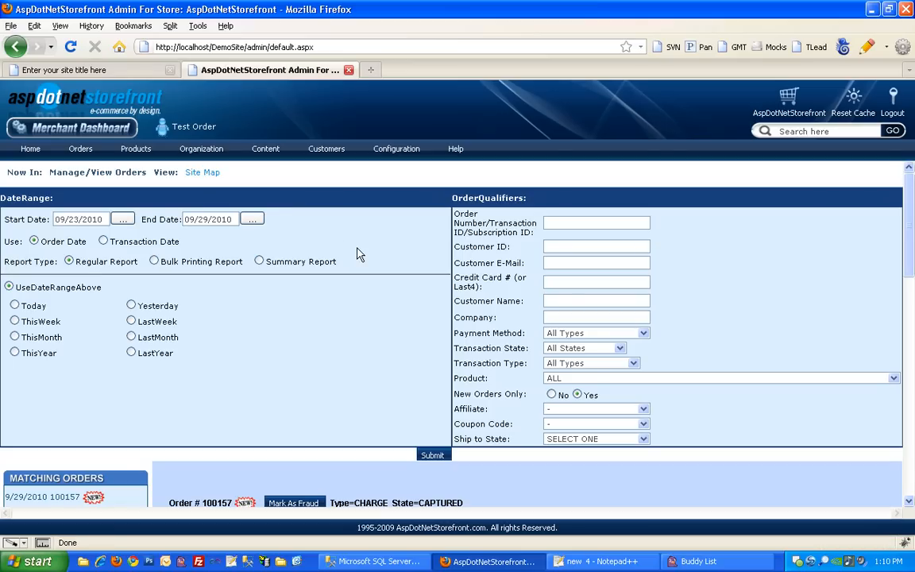
mouse_move(371, 298)
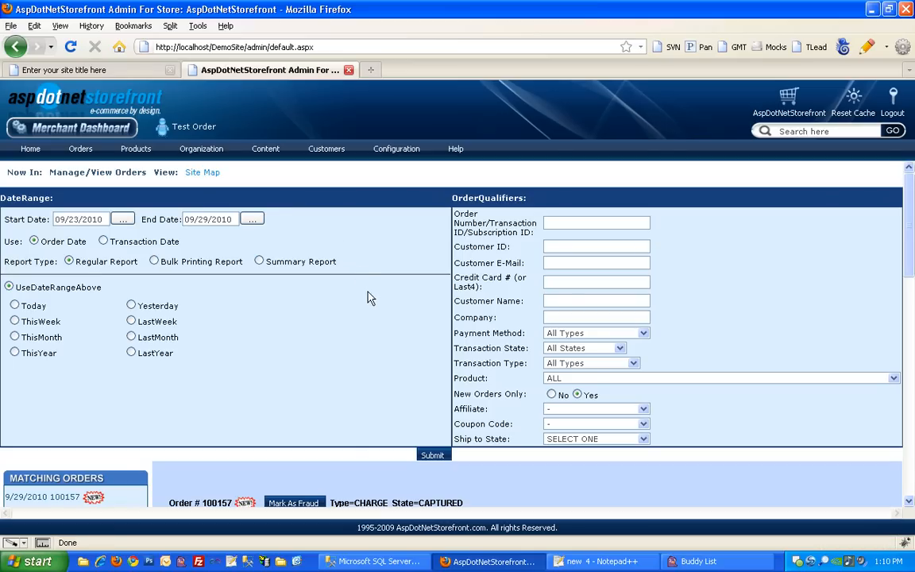
Step: Scroll to Matching Orders and view order 100157's general details: $157.50, Discover card
scroll(down, 3)
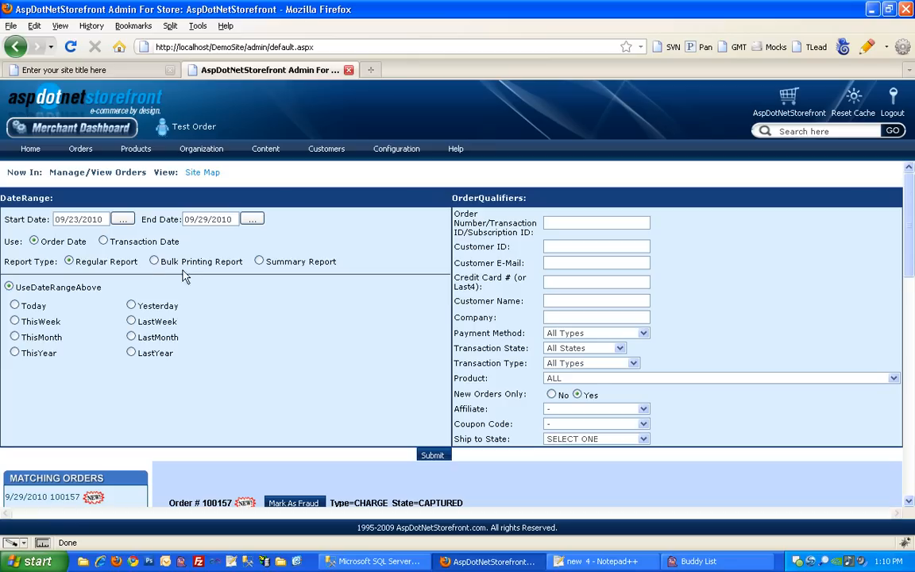
mouse_move(203, 236)
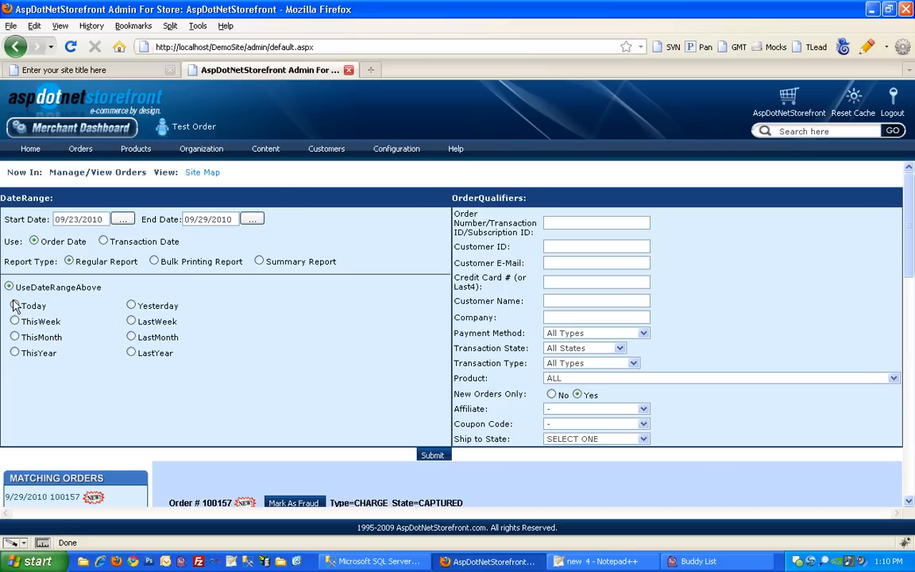
click(14, 306)
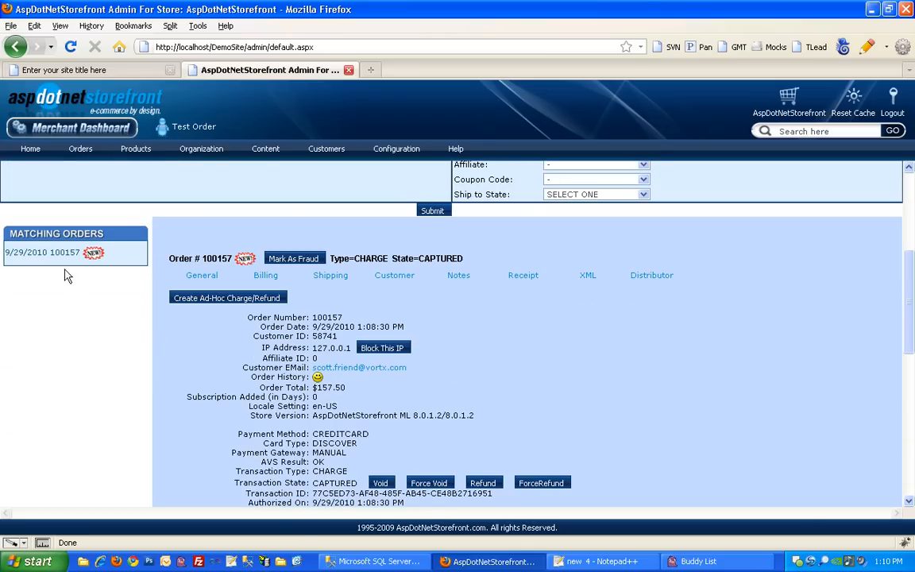
mouse_move(141, 337)
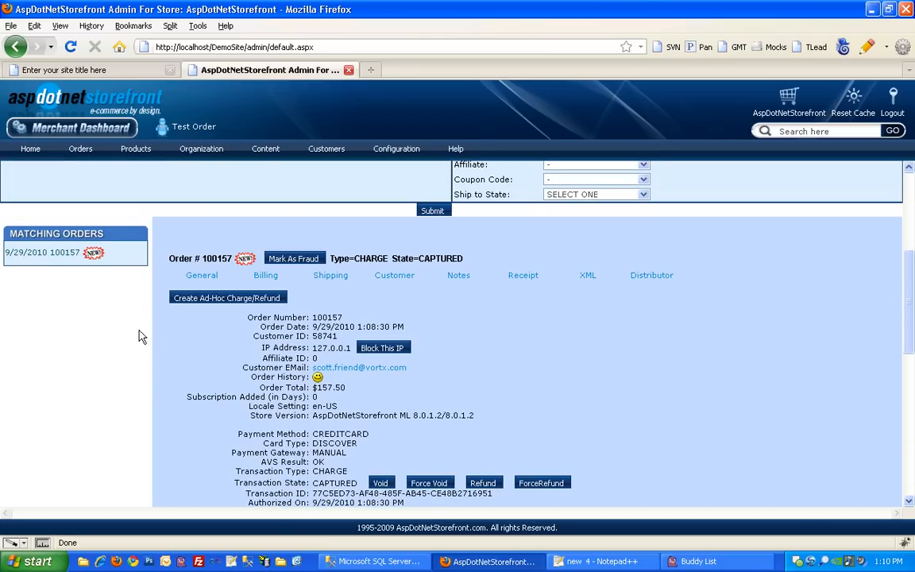
mouse_move(513, 356)
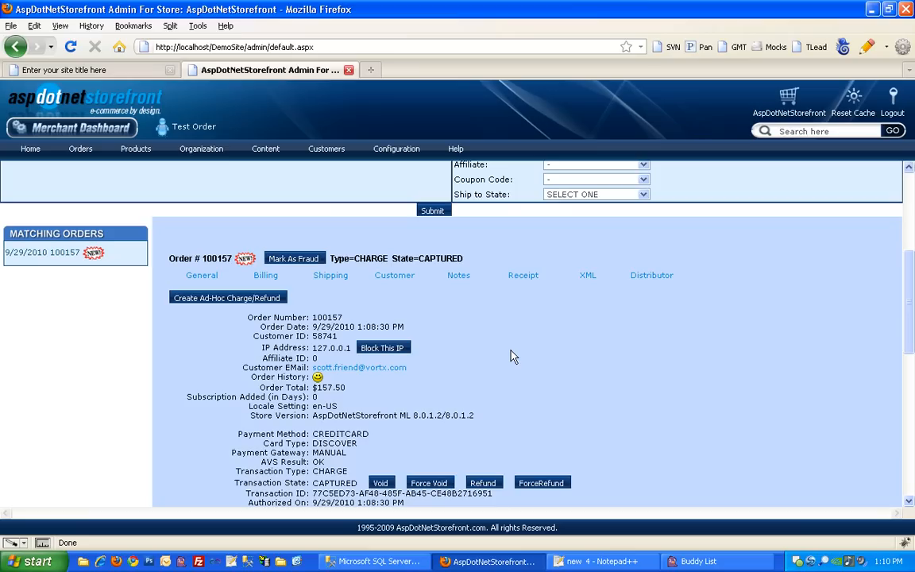